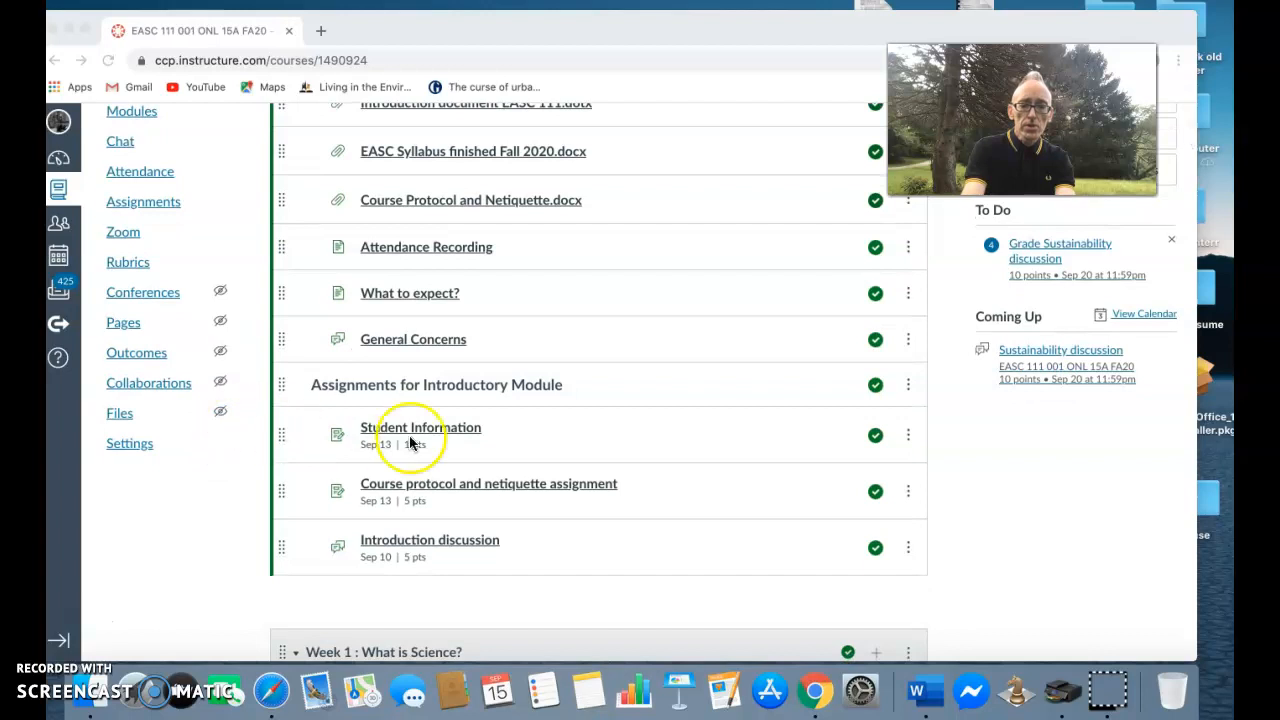
Step: Scroll to the Week 2 module and select Humans and sustainability lesson.docx
scroll("down", 3)
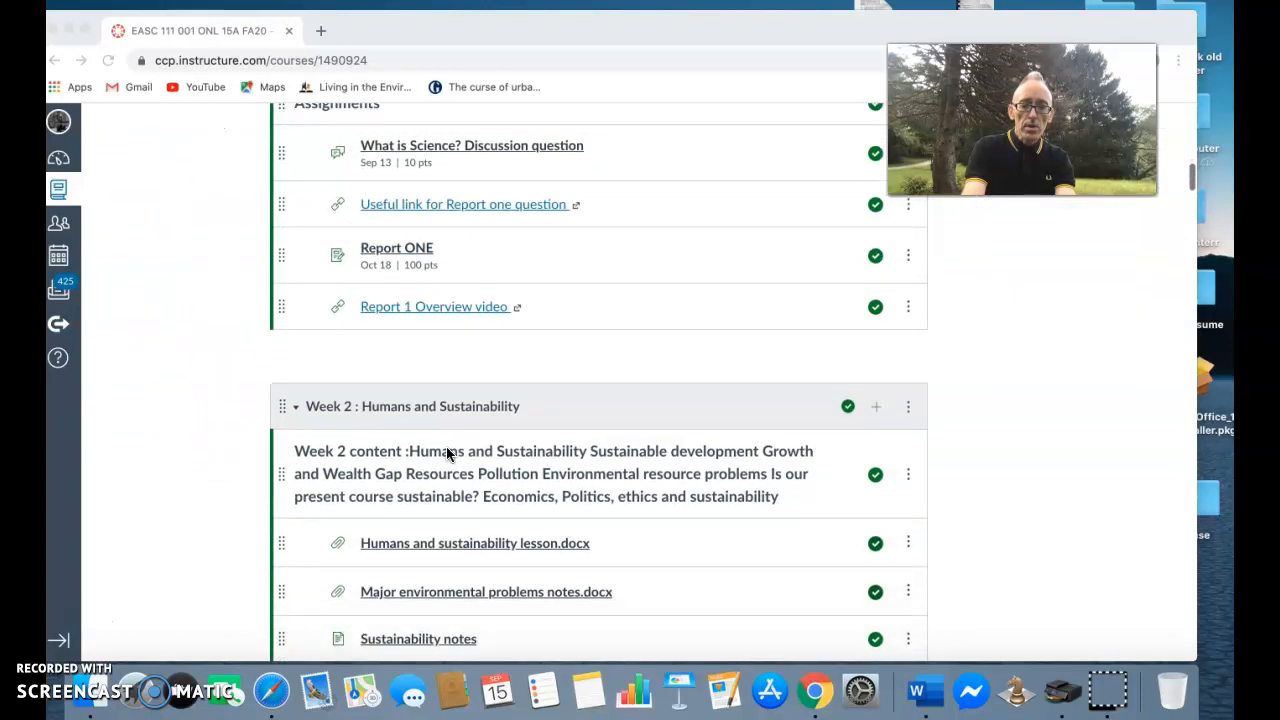
scroll("down", 3)
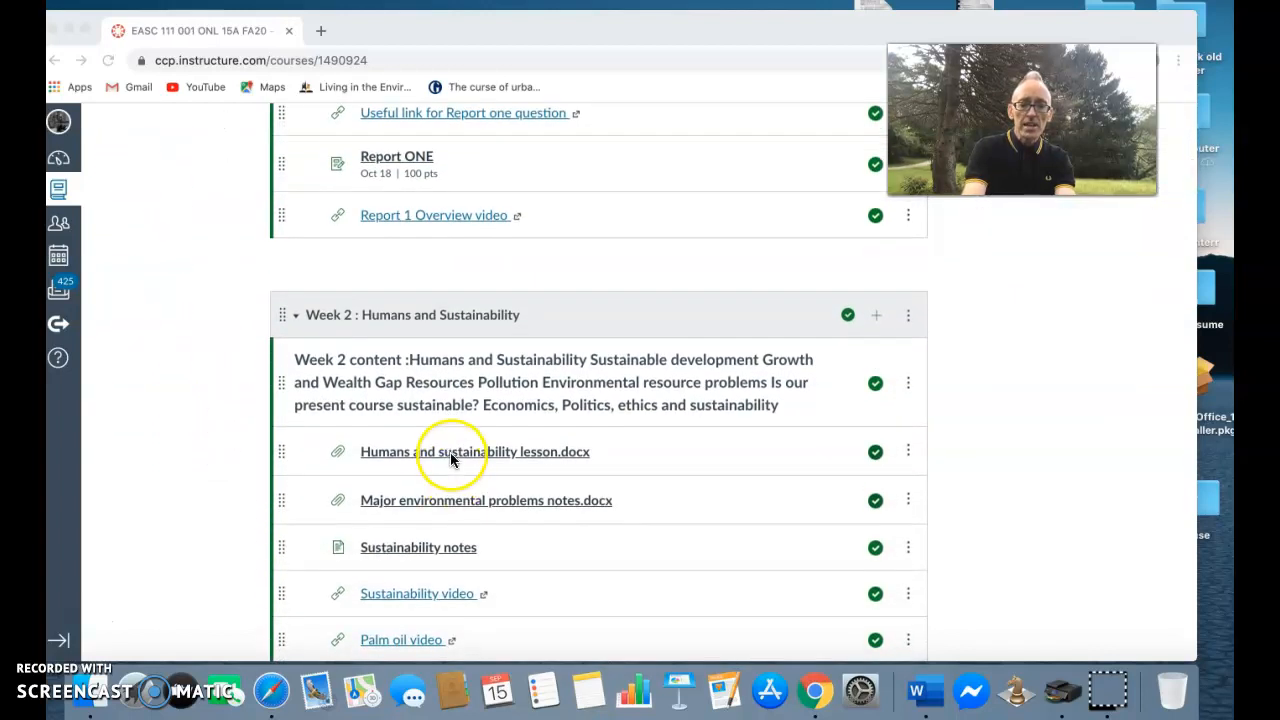
left_click(450, 451)
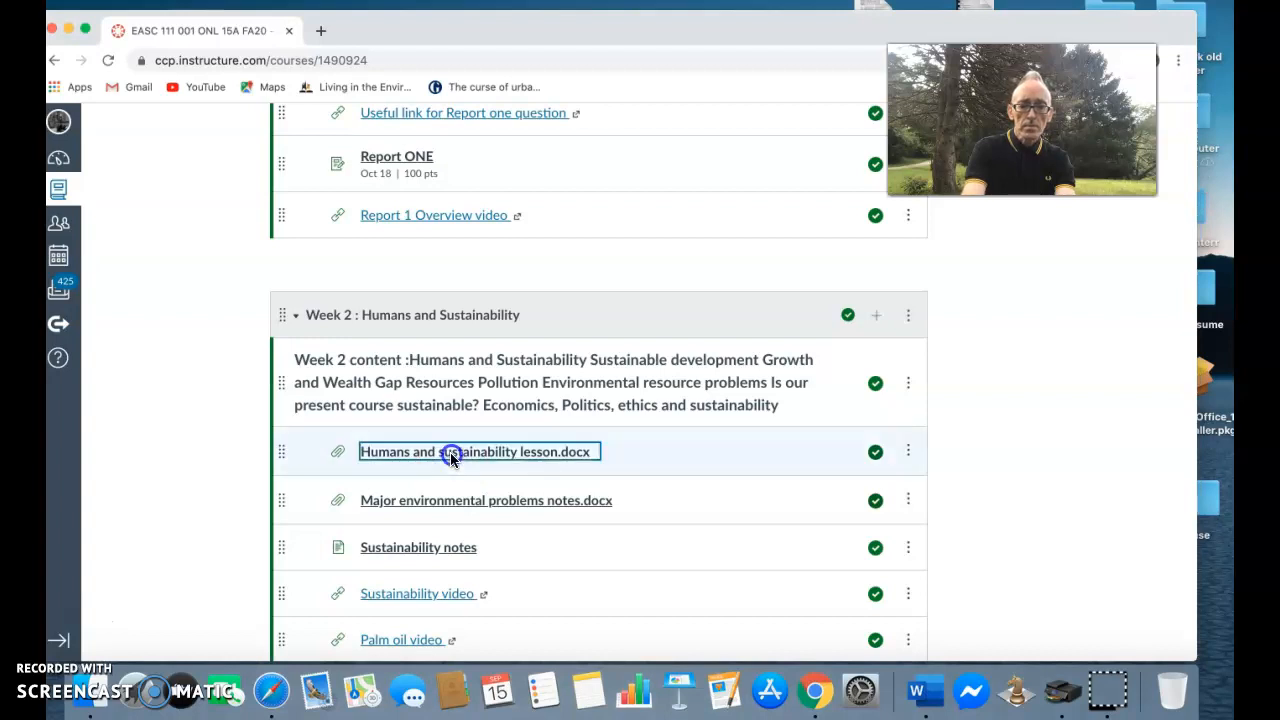
Step: Preview Humans and sustainability lesson.docx, reaching its Solar Capital and Natural Capital sections
left_click(476, 451)
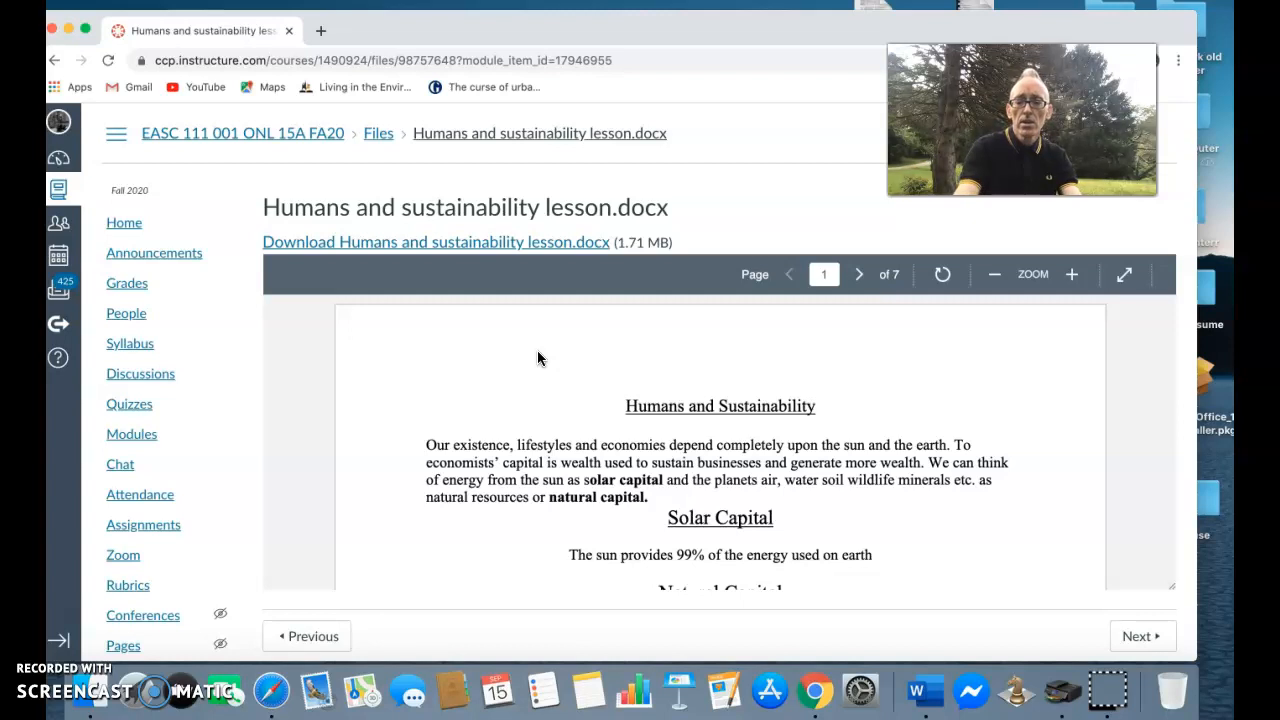
scroll("down", 3)
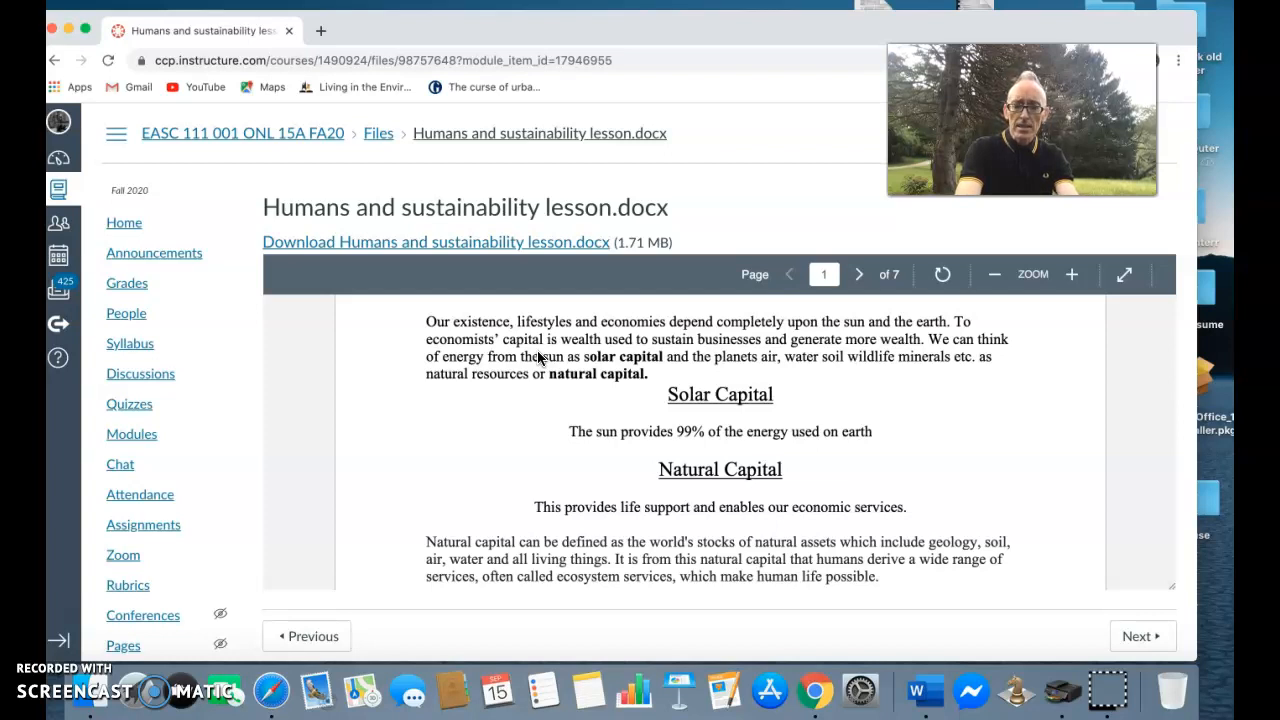
Step: Read down to Natural Capital's air resources and water purification items
scroll("down", 3)
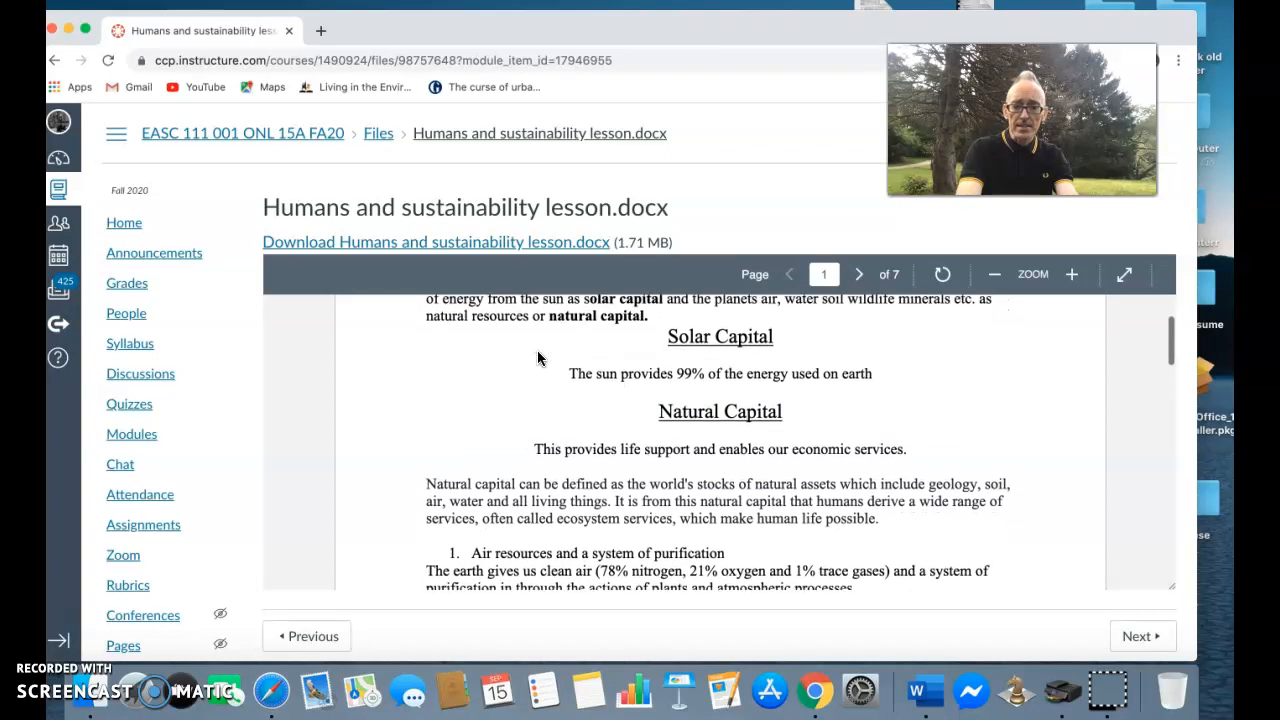
scroll("down", 3)
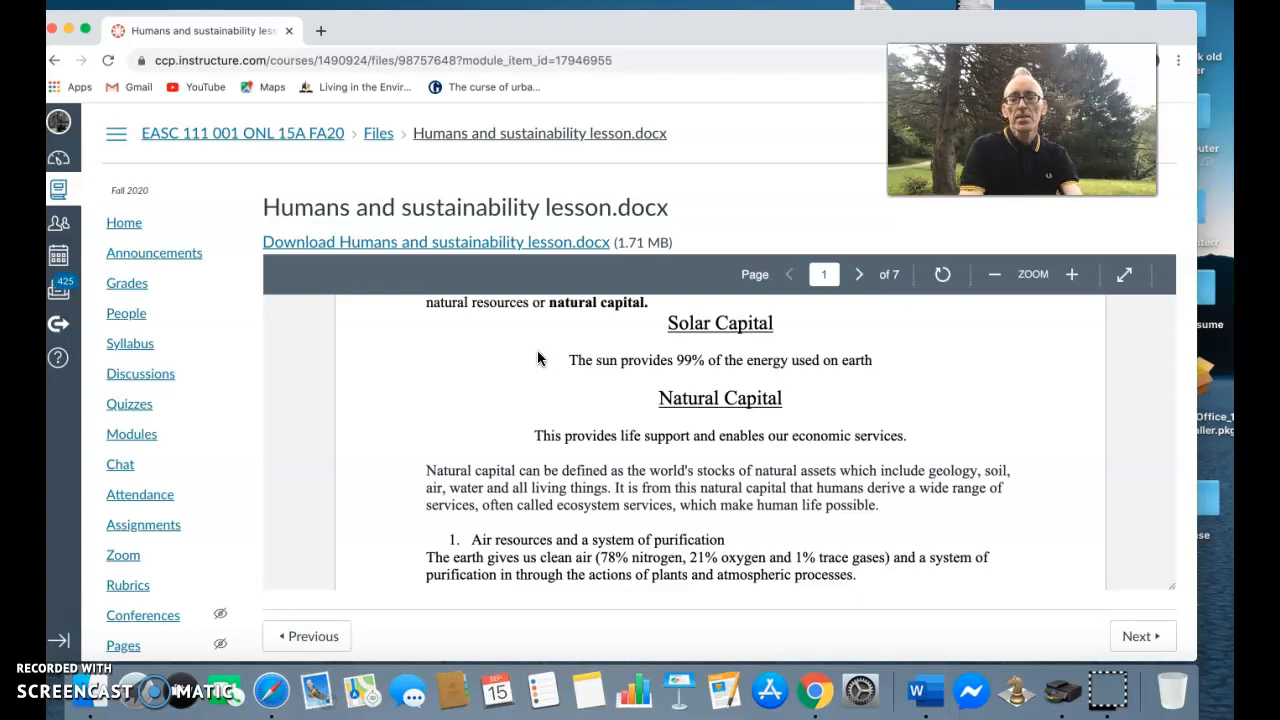
scroll("down", 3)
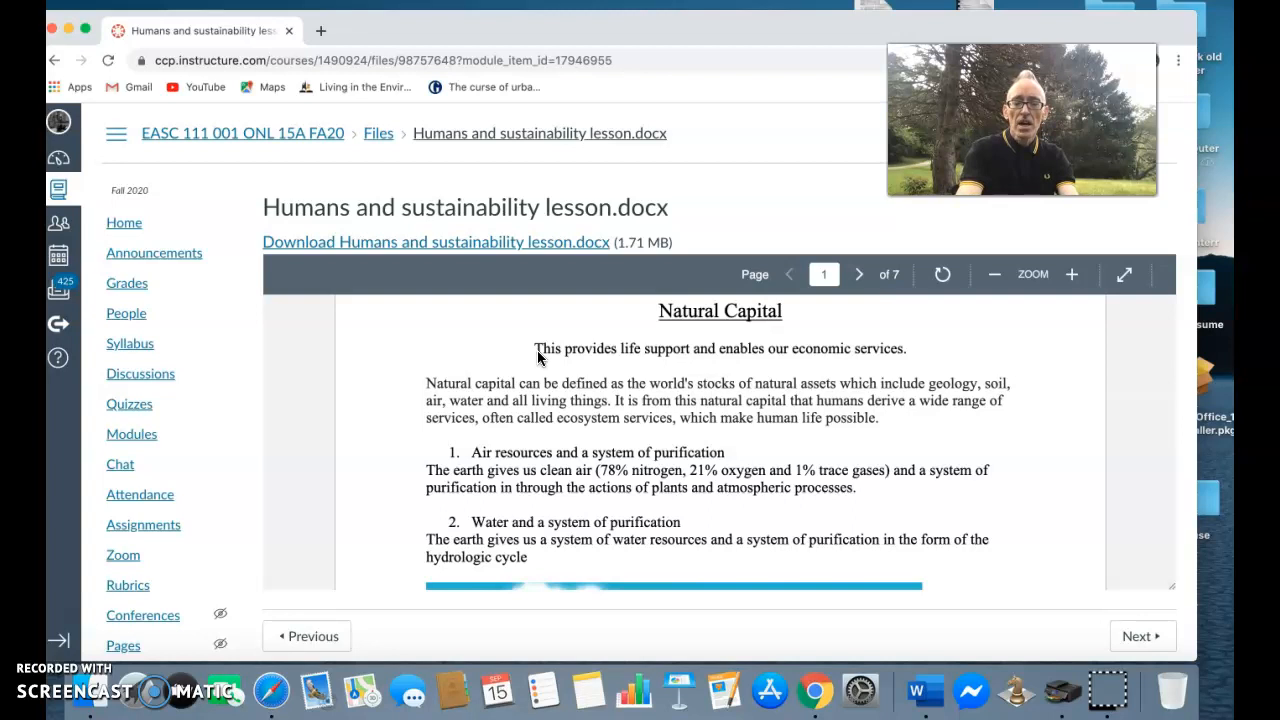
Step: Scroll the lesson preview until the full Water Cycle diagram is visible
scroll("down", 3)
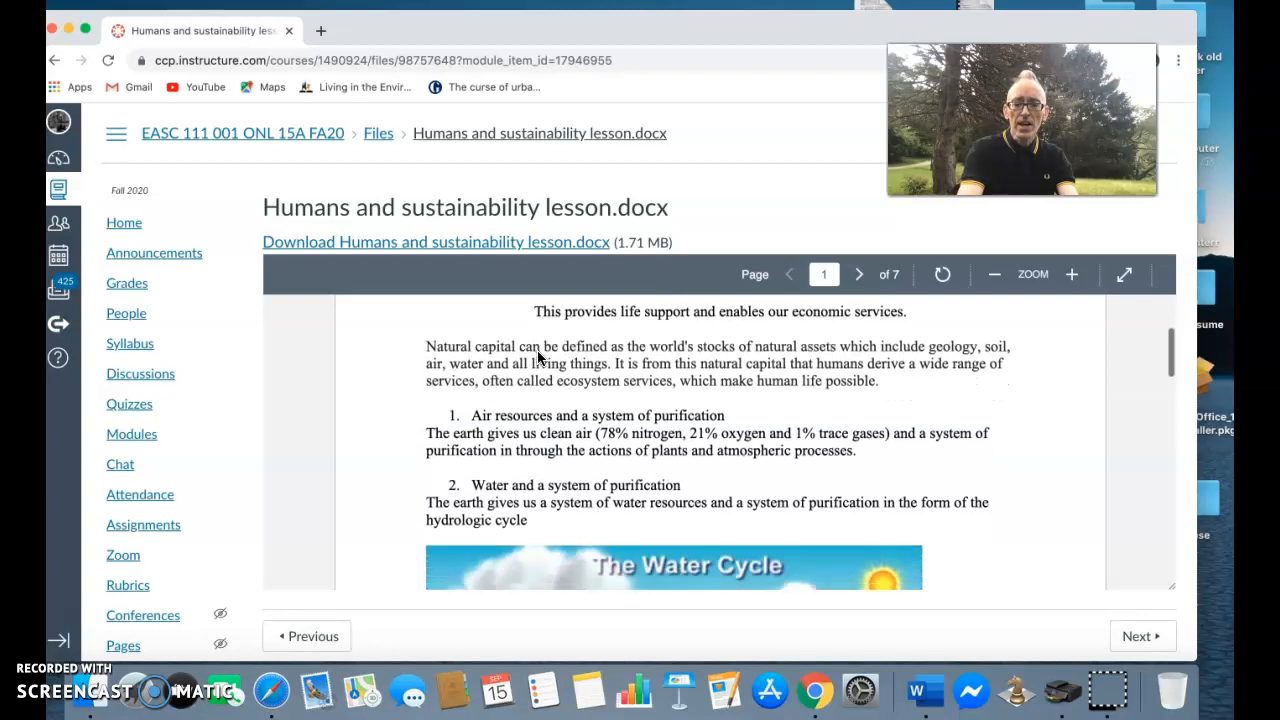
scroll("down", 3)
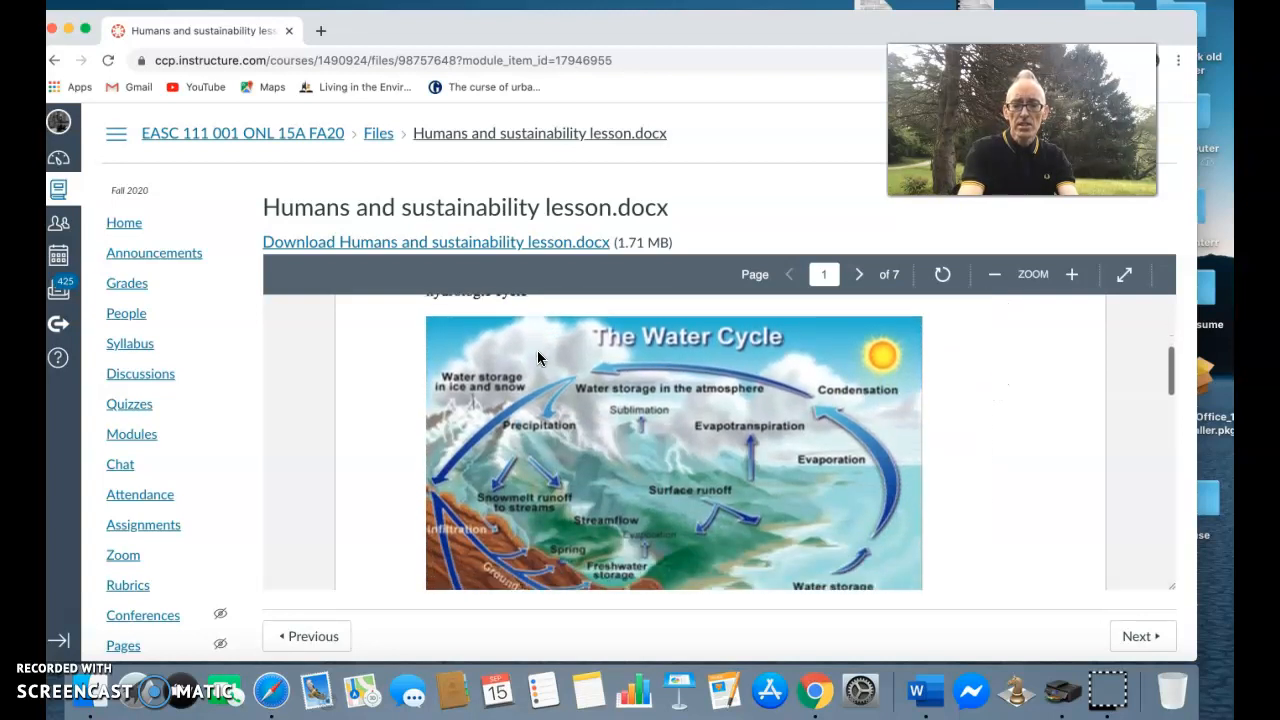
scroll("down", 3)
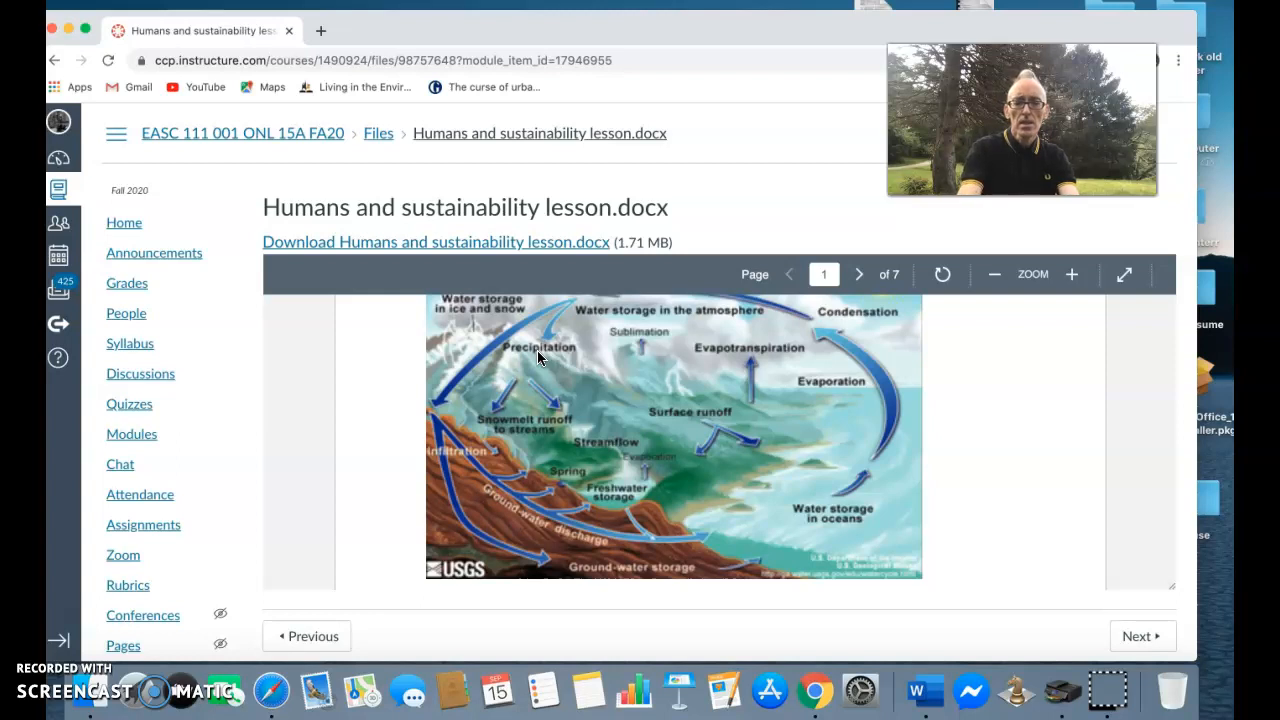
Step: Read page 2's Soil resources and renewal section with its rock cycle diagram
left_click(858, 274)
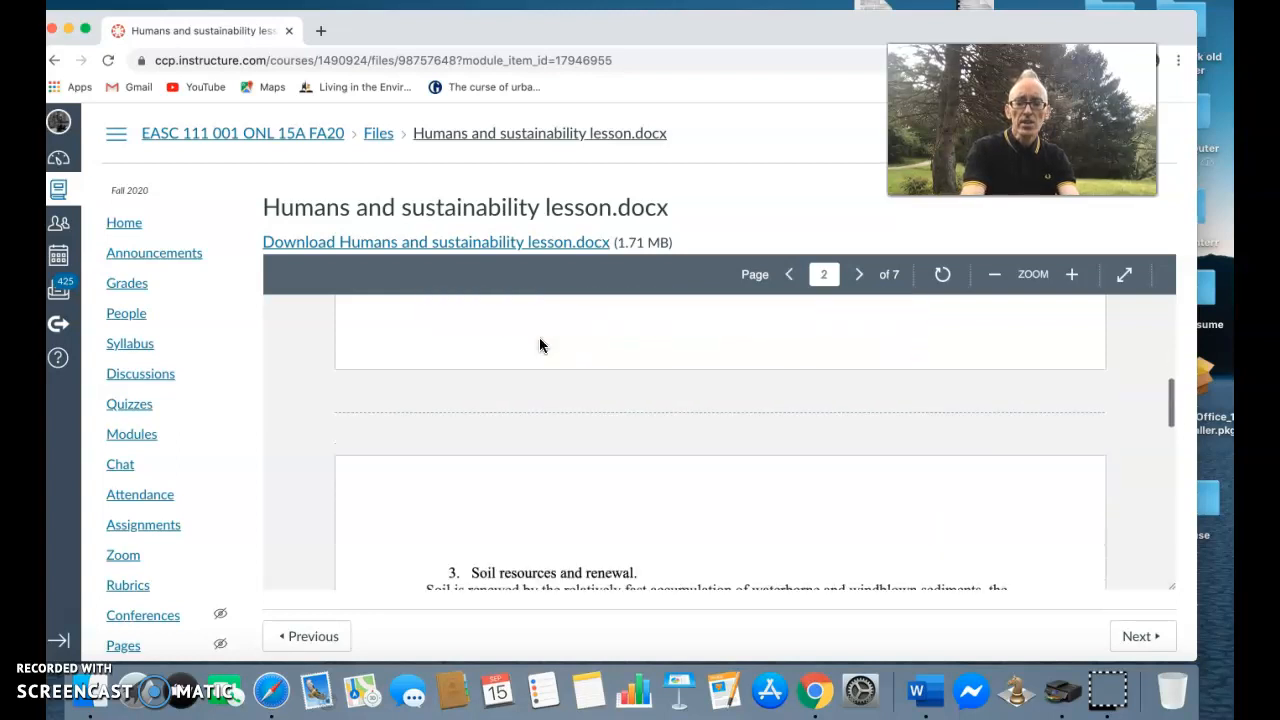
scroll("down", 3)
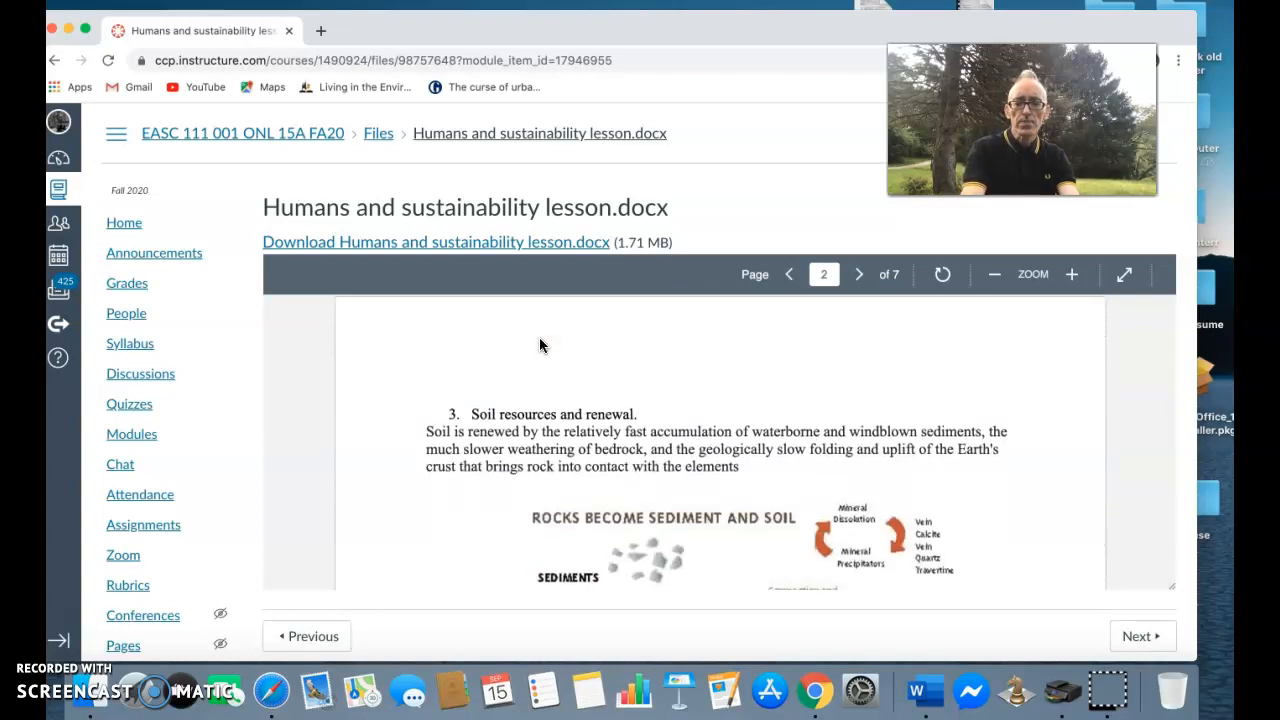
scroll("down", 3)
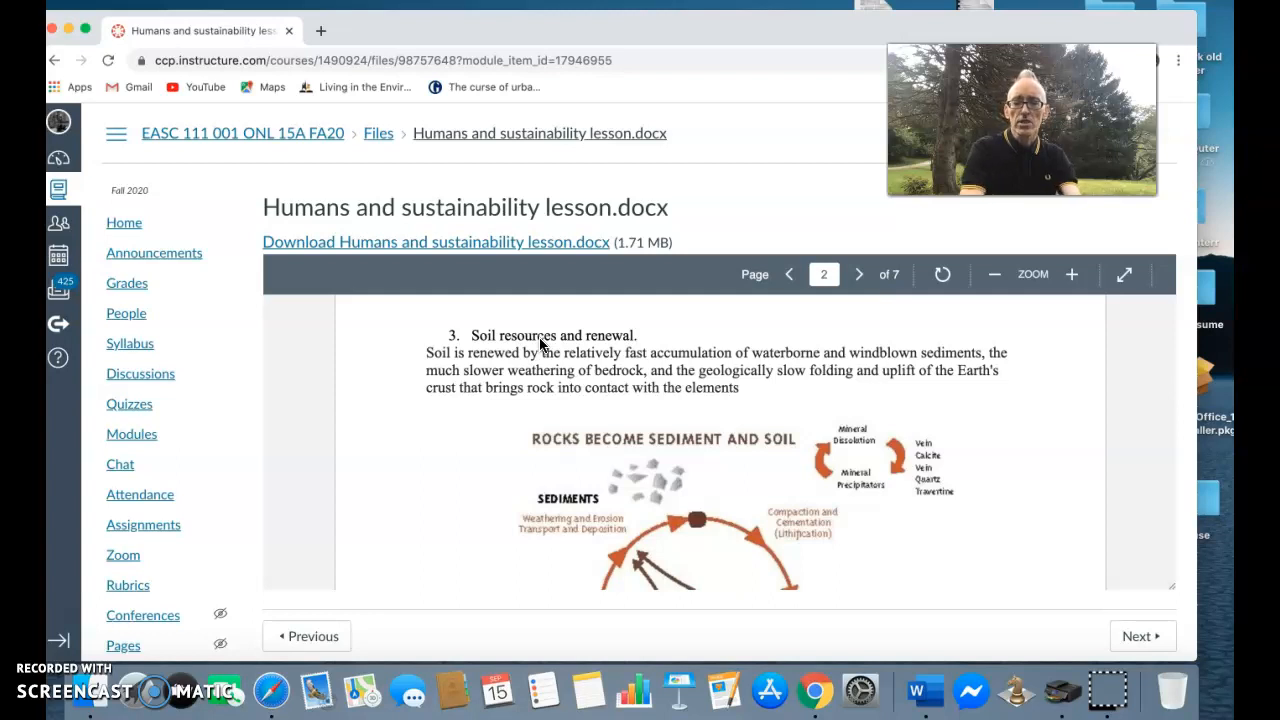
scroll("down", 3)
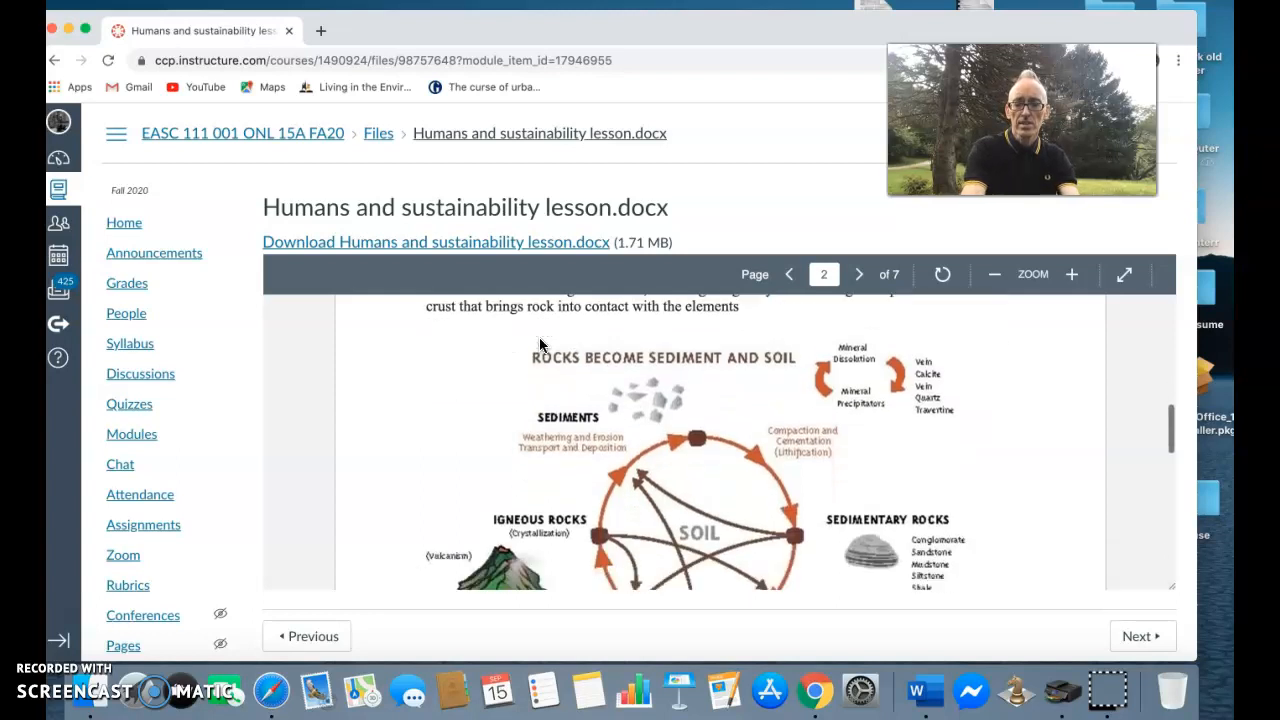
scroll("down", 3)
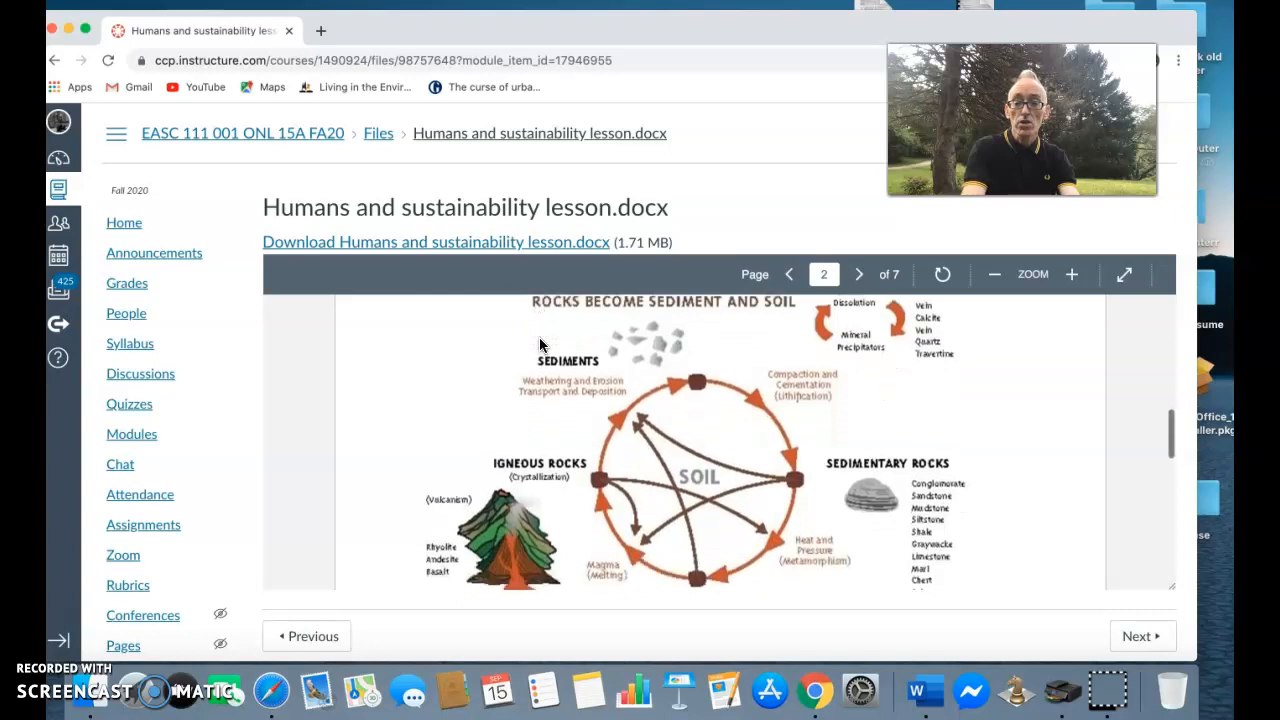
scroll("down", 3)
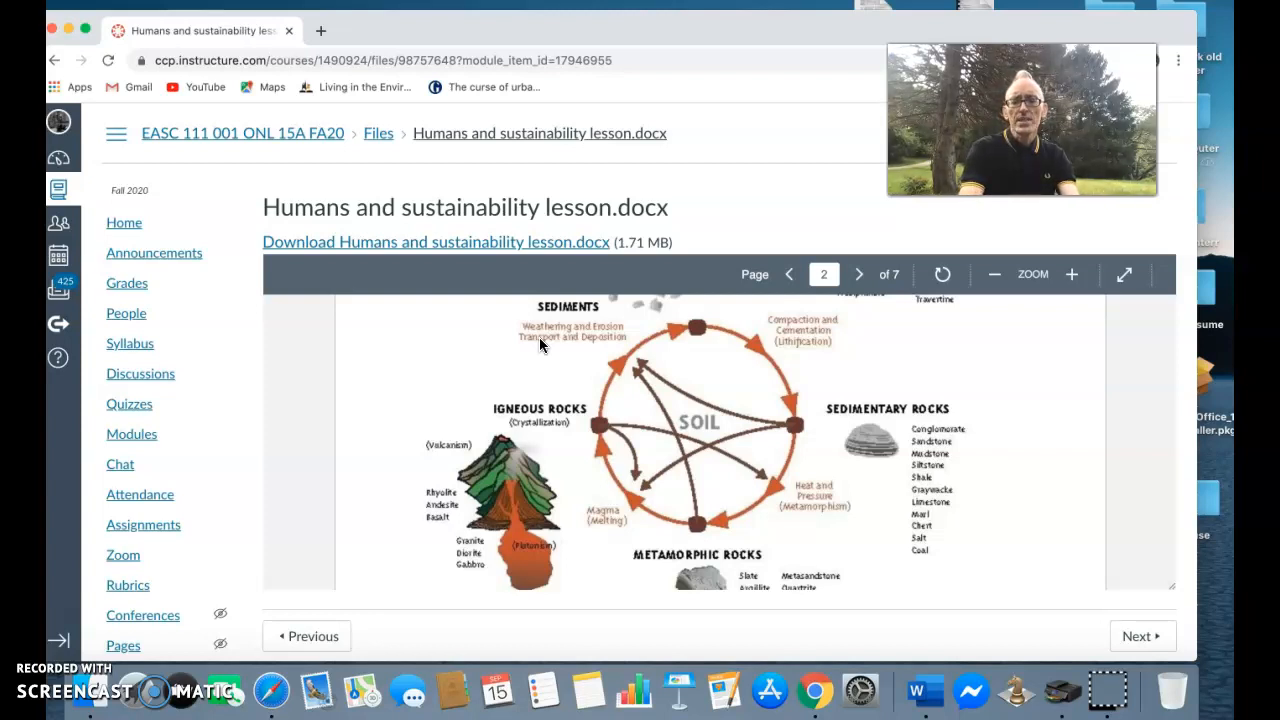
scroll("down", 3)
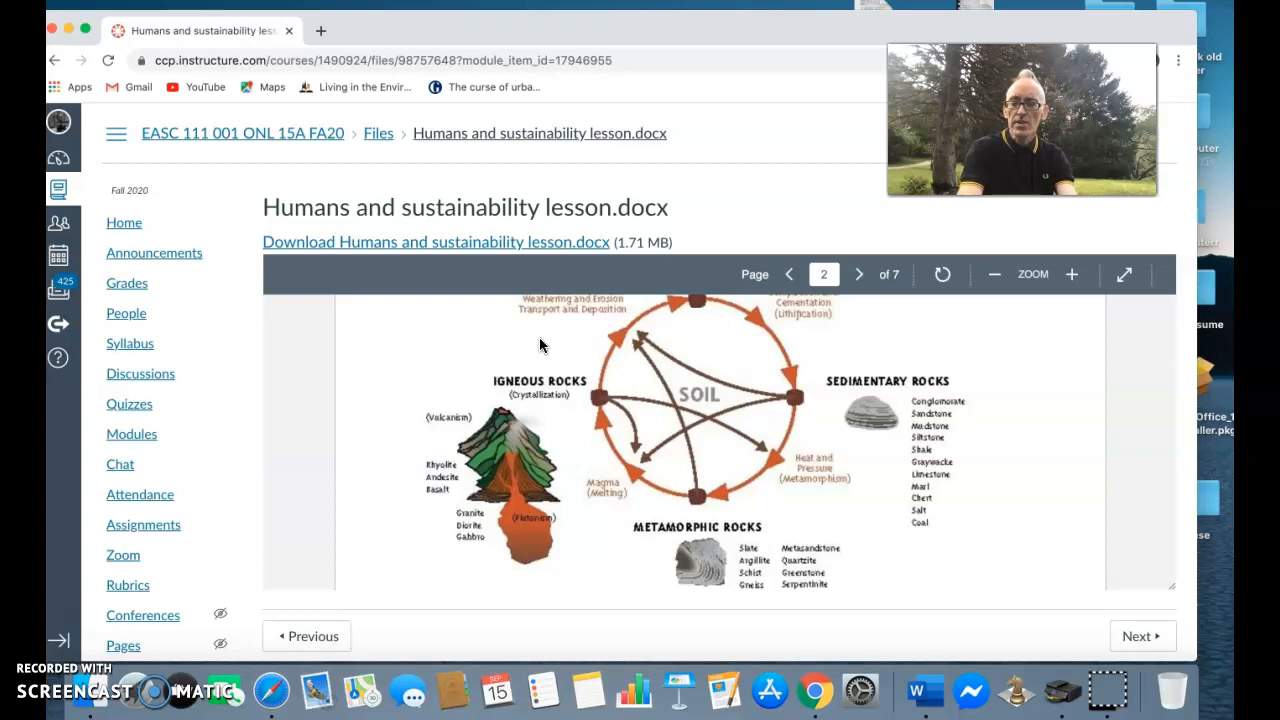
scroll("down", 3)
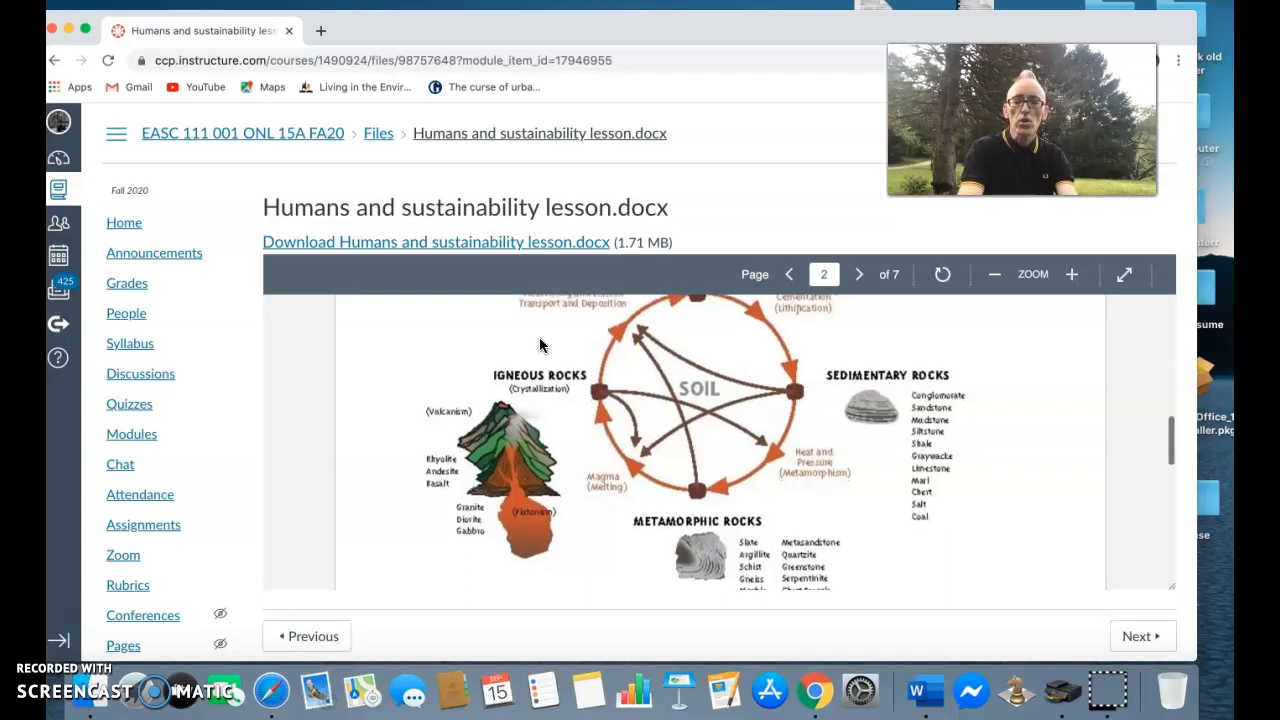
Step: Read past section 4, Waste removal and detoxification, onto page 3
scroll("down", 3)
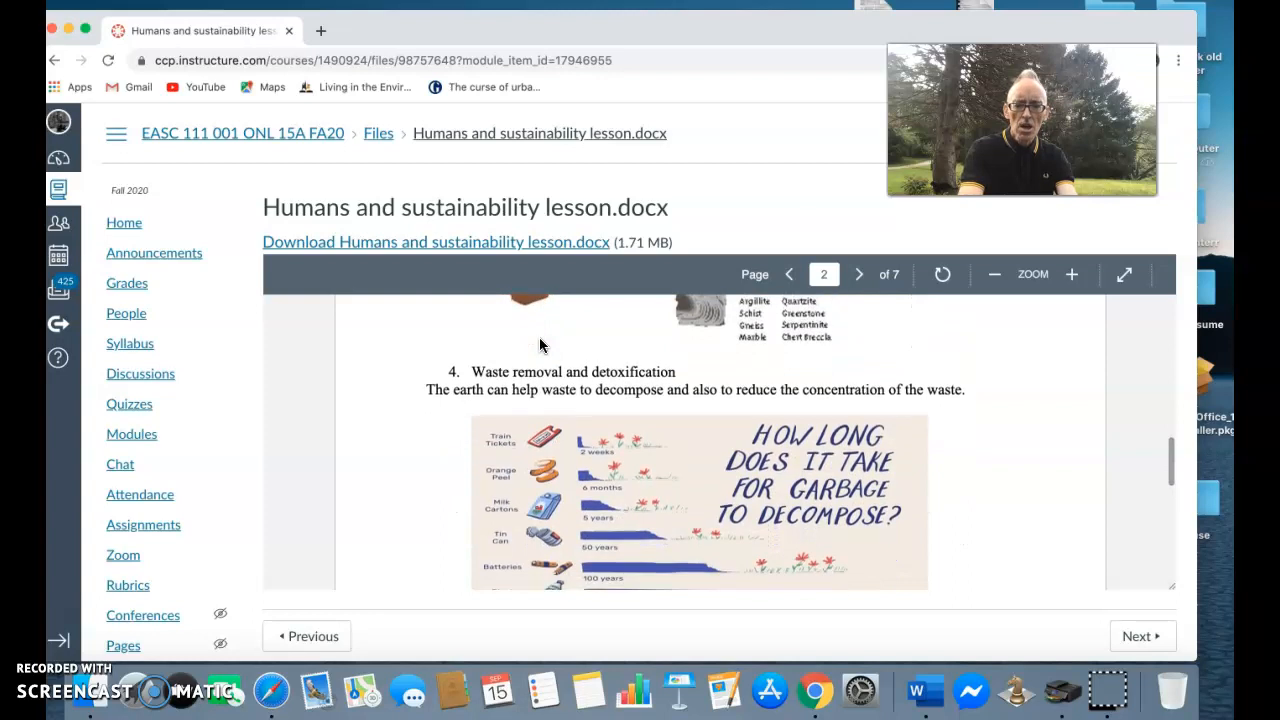
scroll("down", 3)
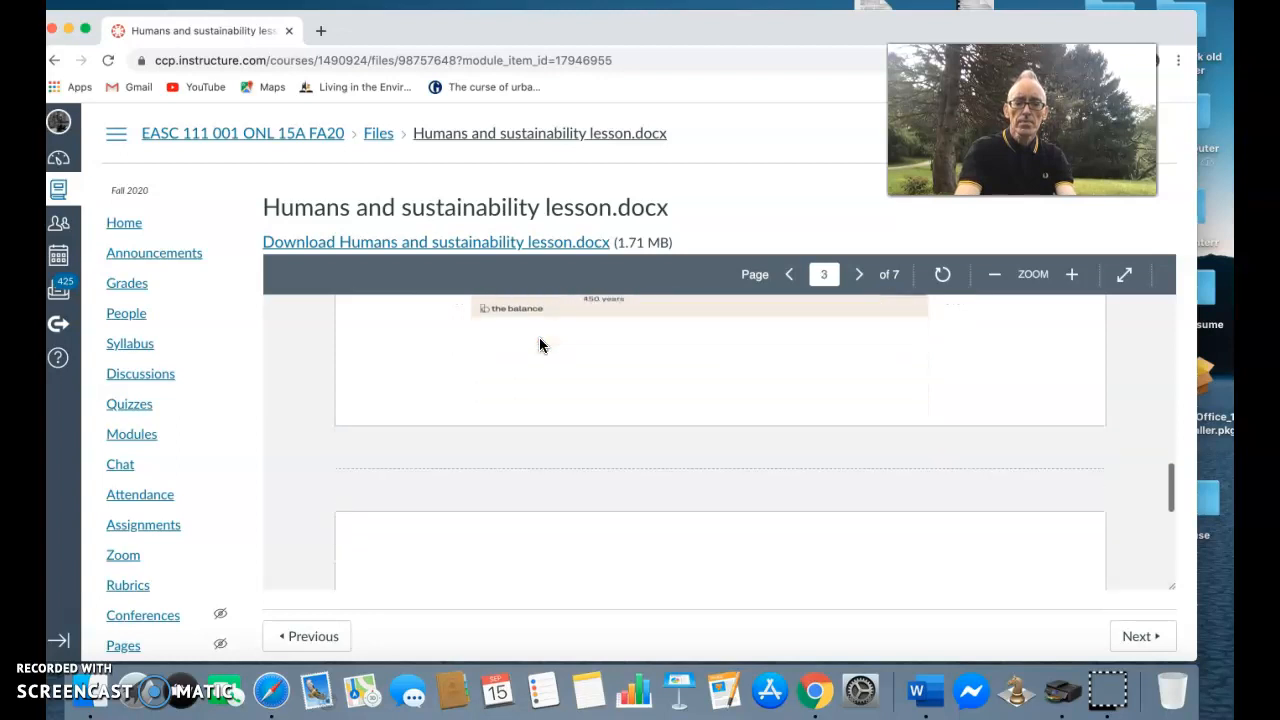
Step: Read page 3 from biodiversity to item 7, Climate control and the greenhouse effect
scroll("down", 3)
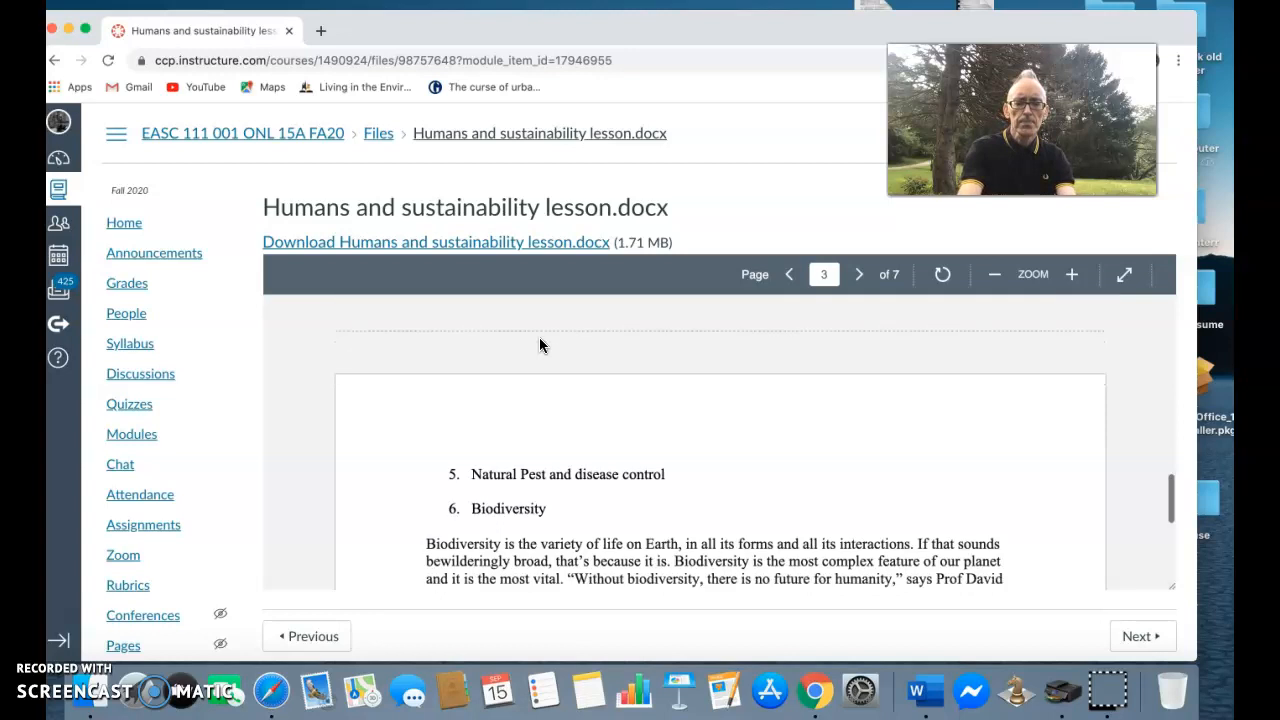
scroll("down", 3)
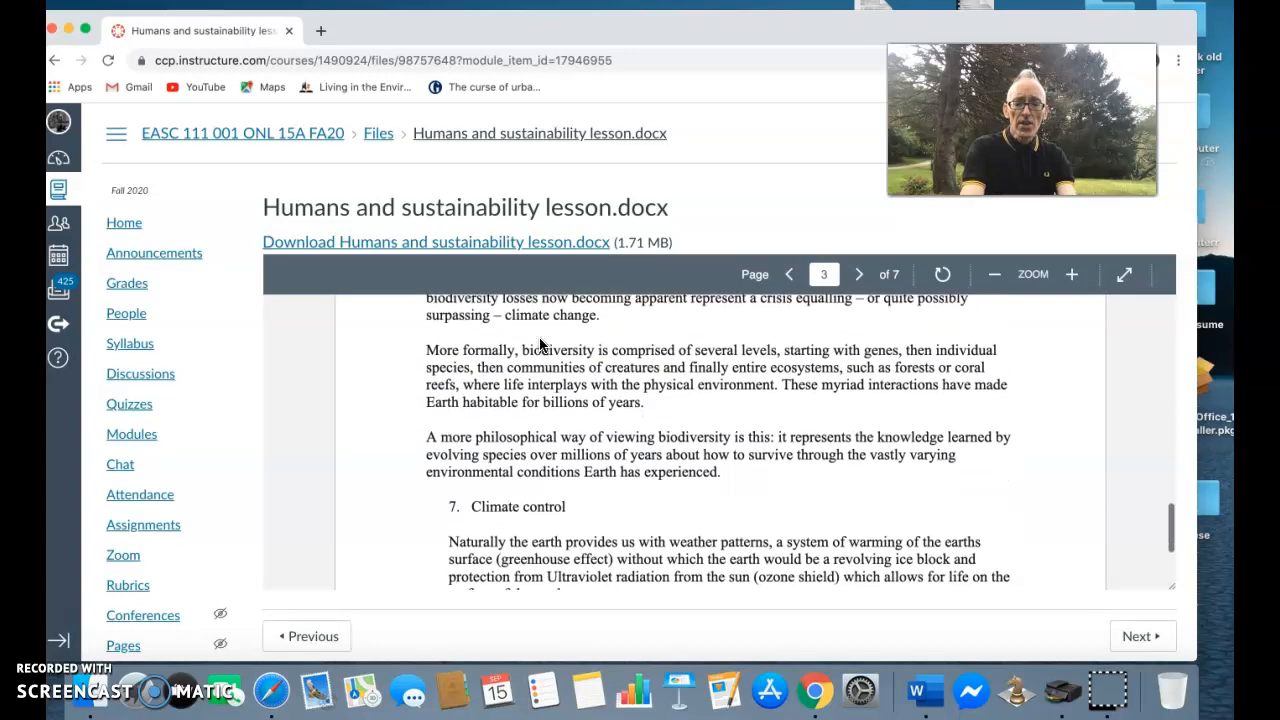
scroll("down", 3)
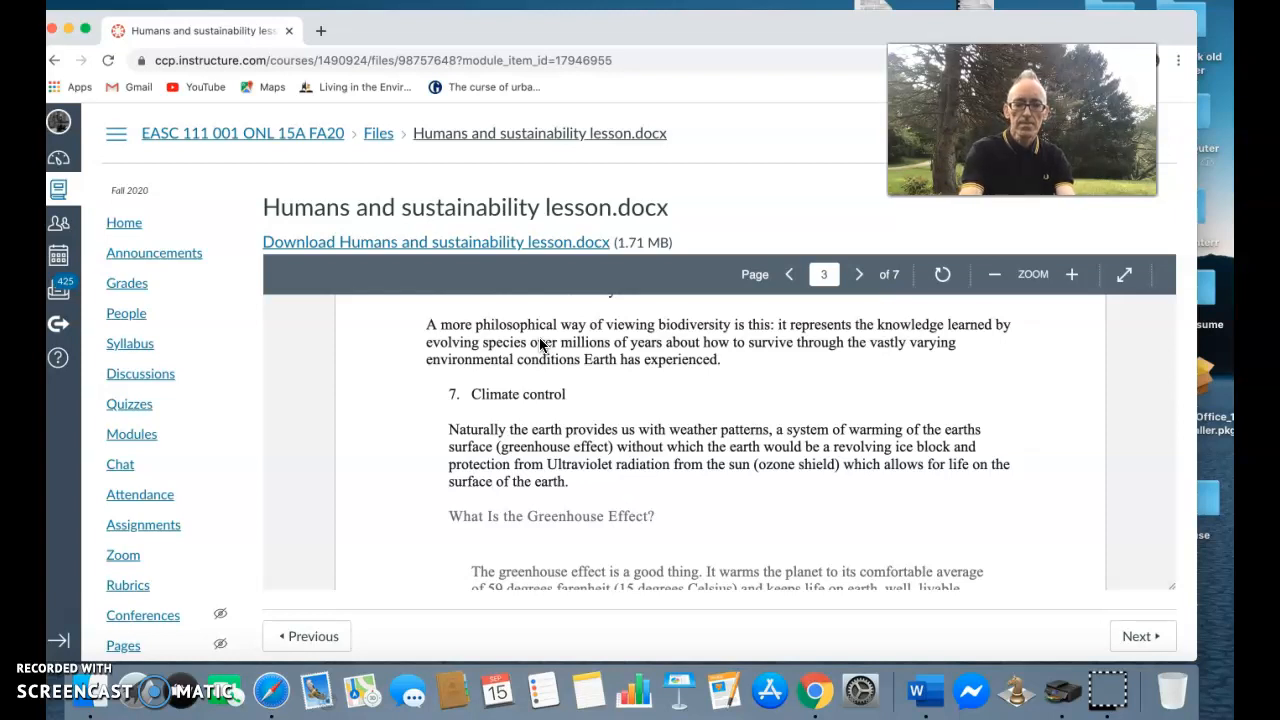
Step: Read pages 4-5 to page 6's 'How greenhouse gases warm our planet' graphic
scroll("down", 3)
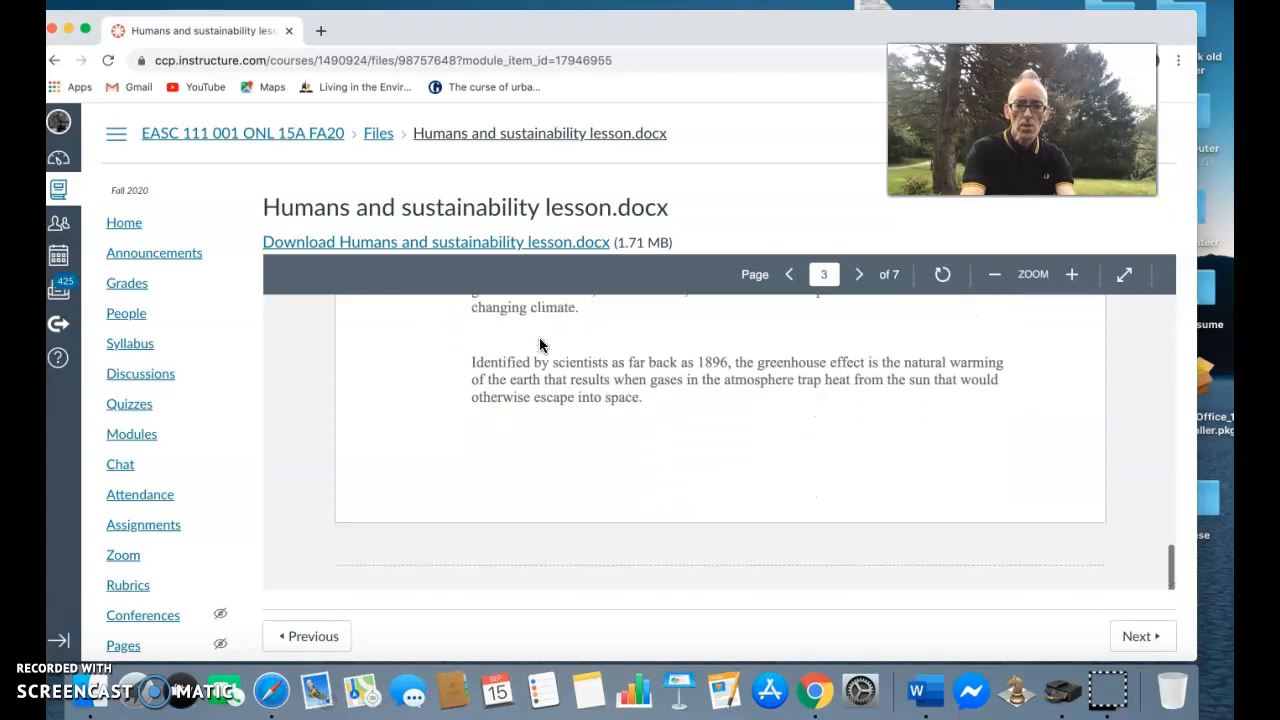
left_click(858, 274)
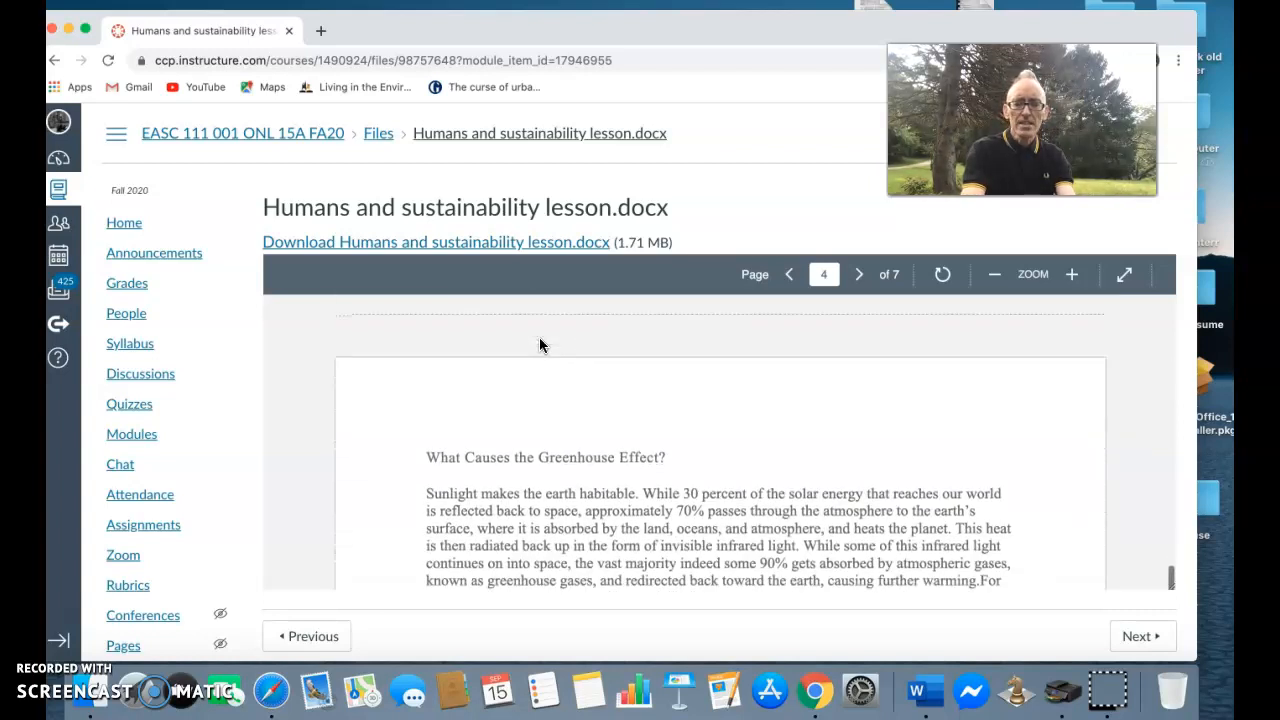
scroll("down", 3)
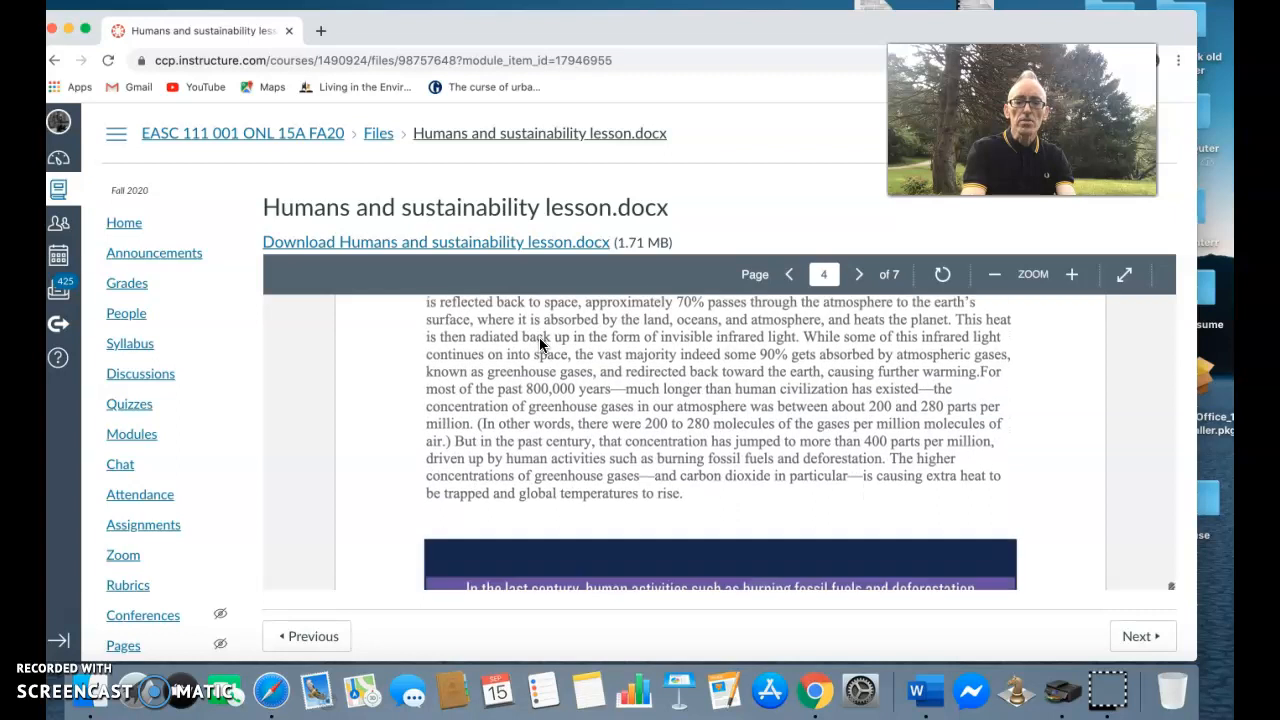
scroll("down", 3)
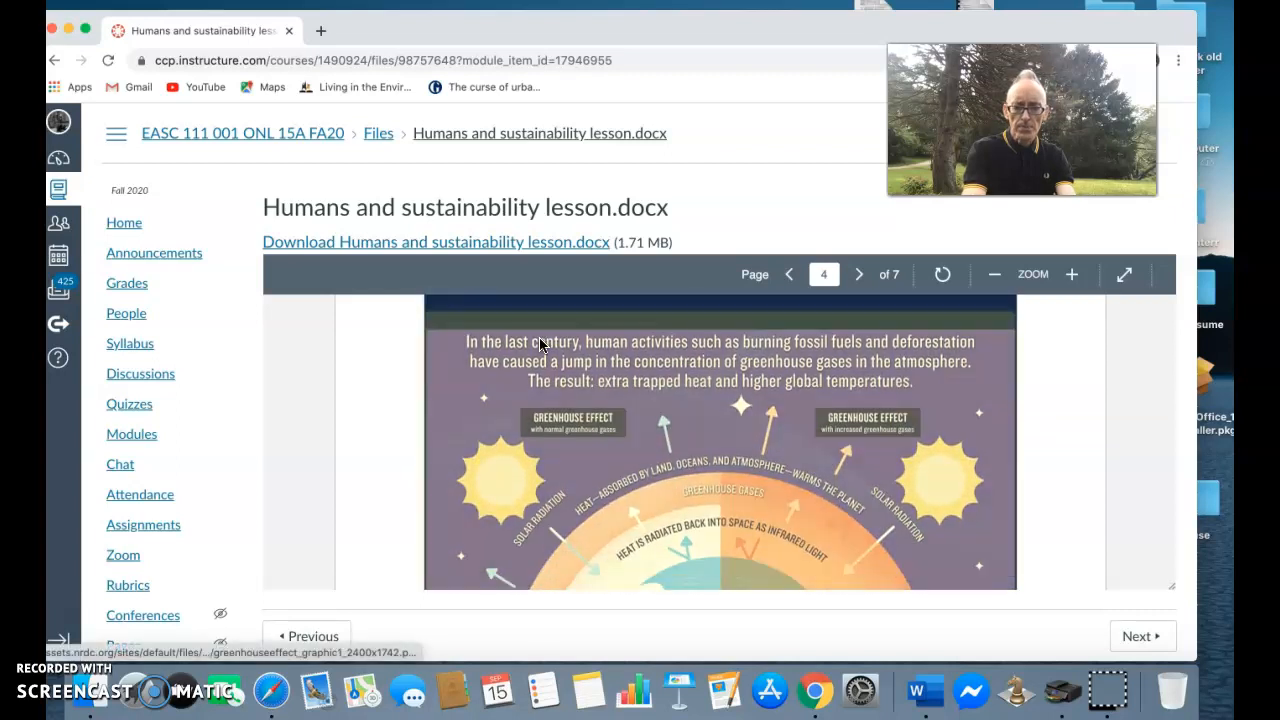
scroll("down", 3)
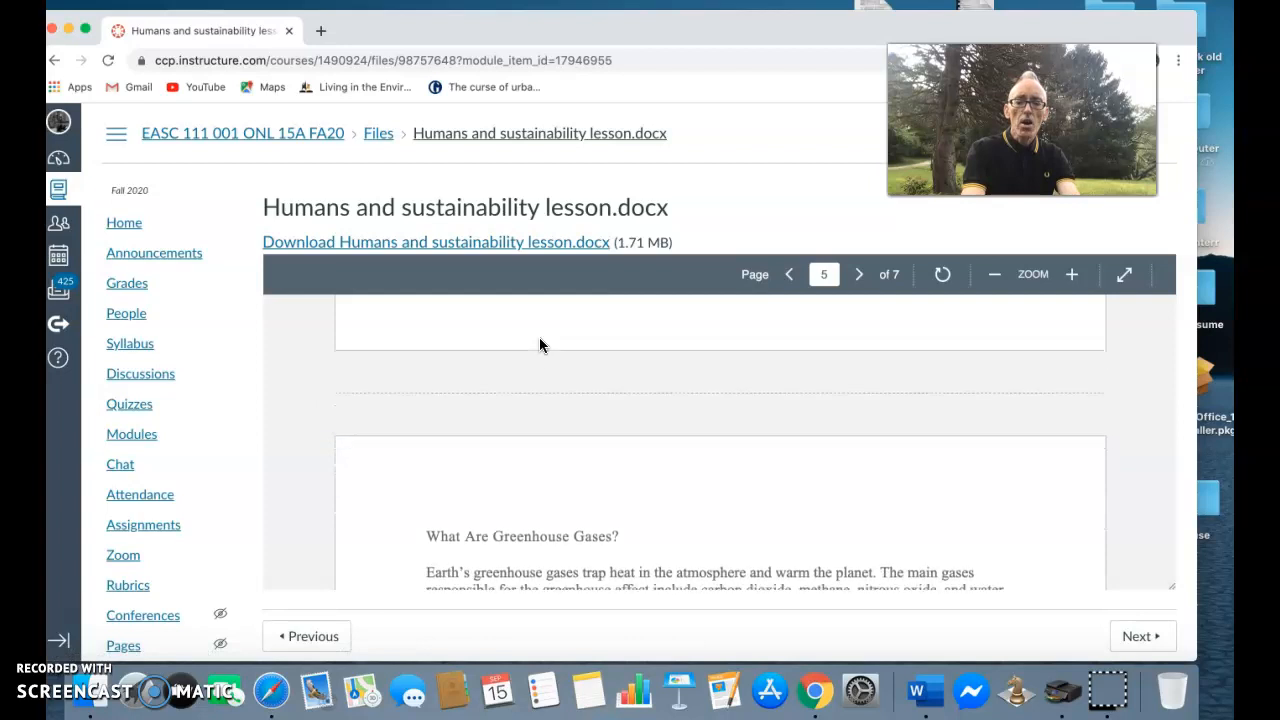
scroll("down", 3)
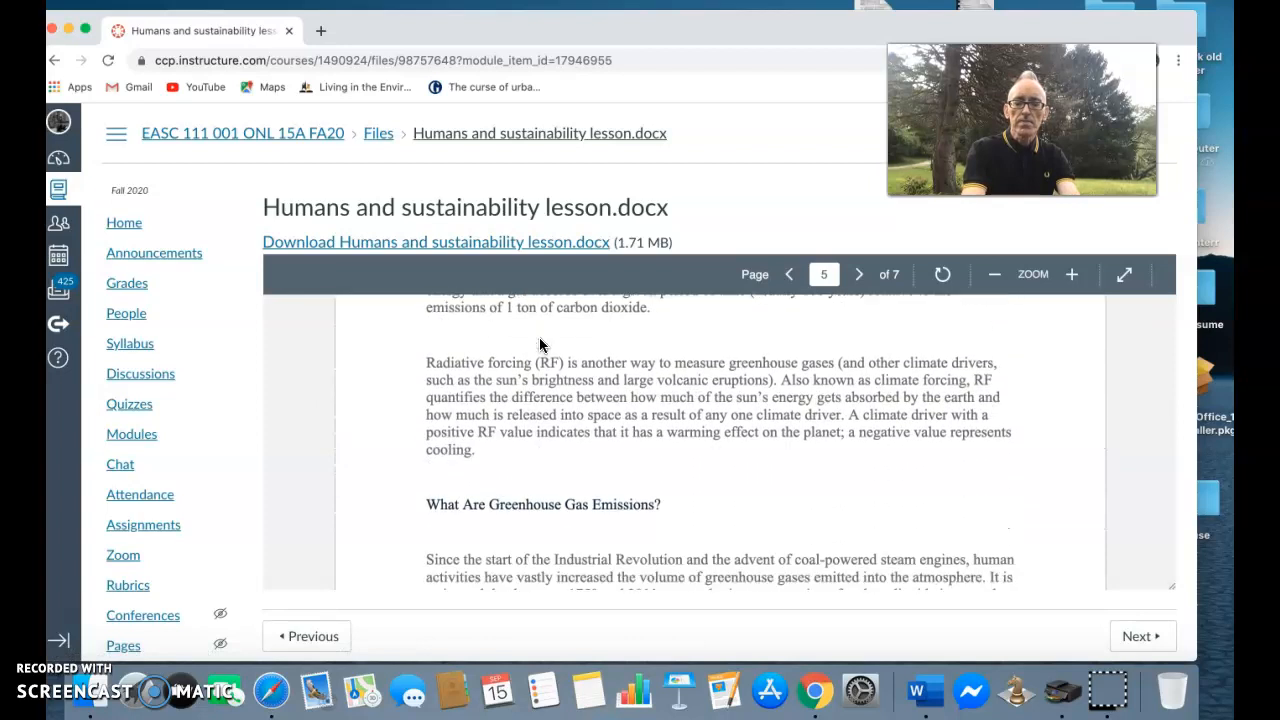
scroll("down", 3)
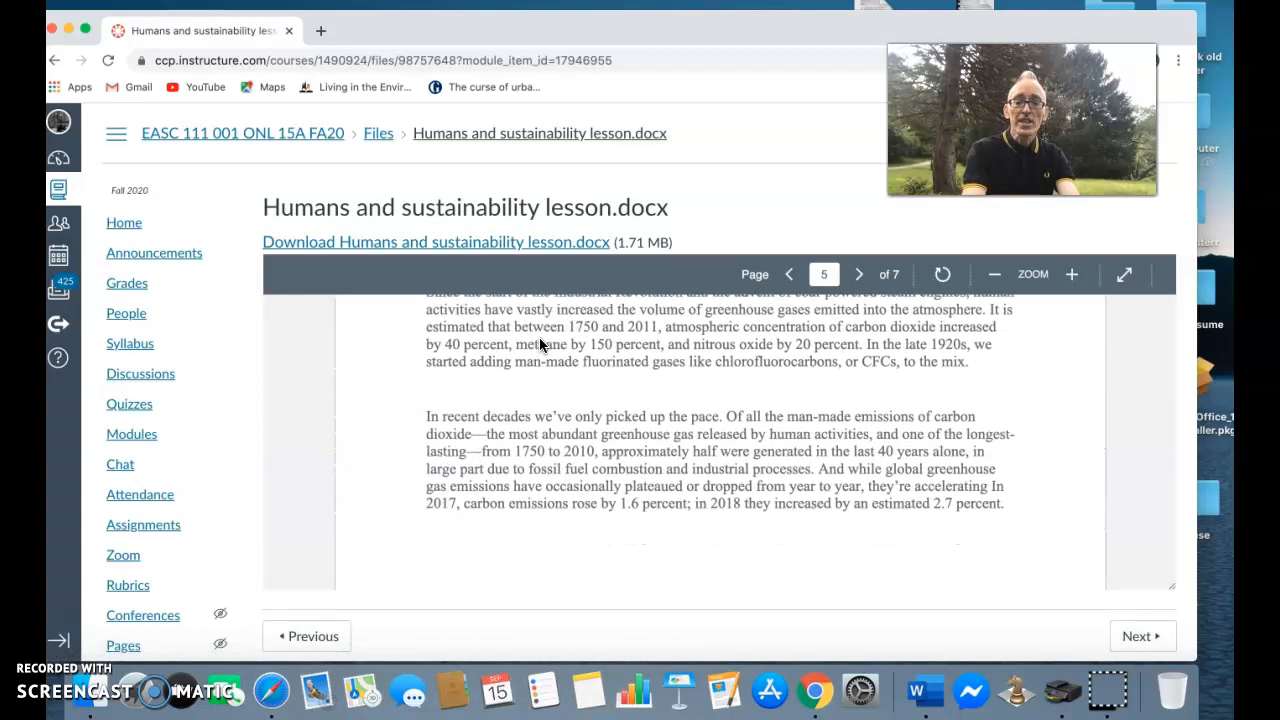
left_click(858, 274)
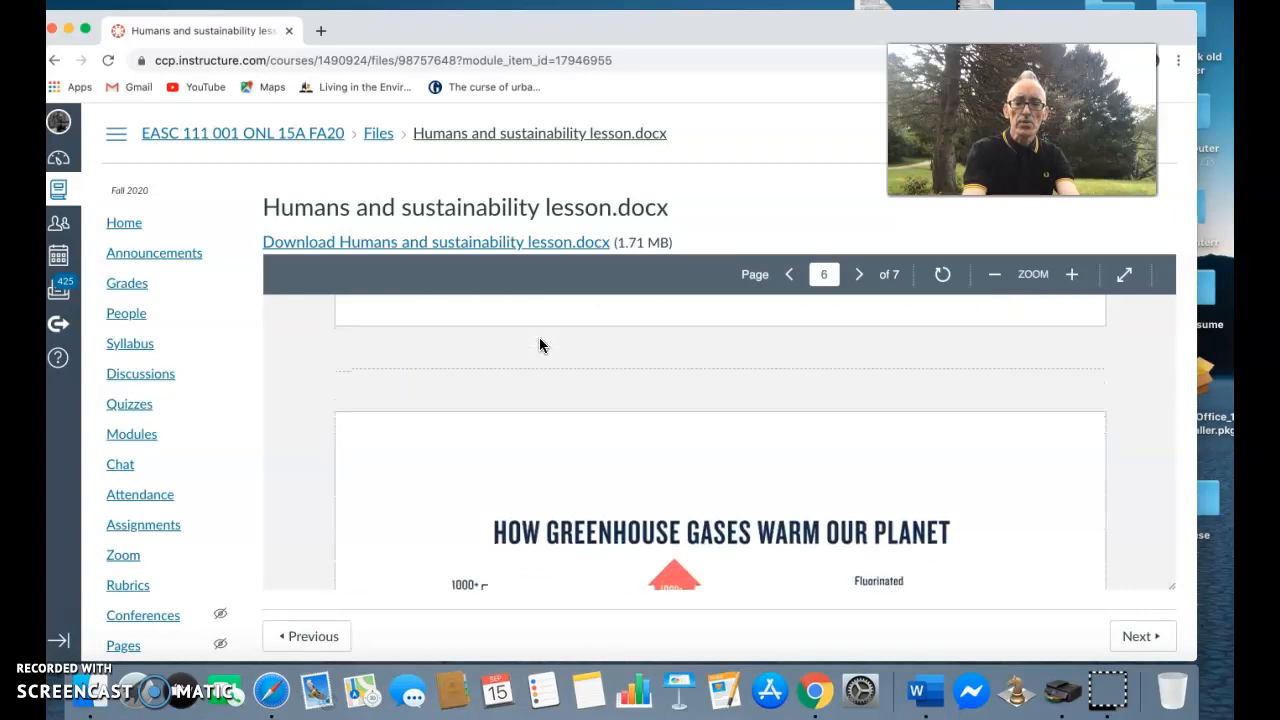
Step: Read past the GWP charts and Five Major Greenhouse Gases heading toward the last page
scroll("down", 3)
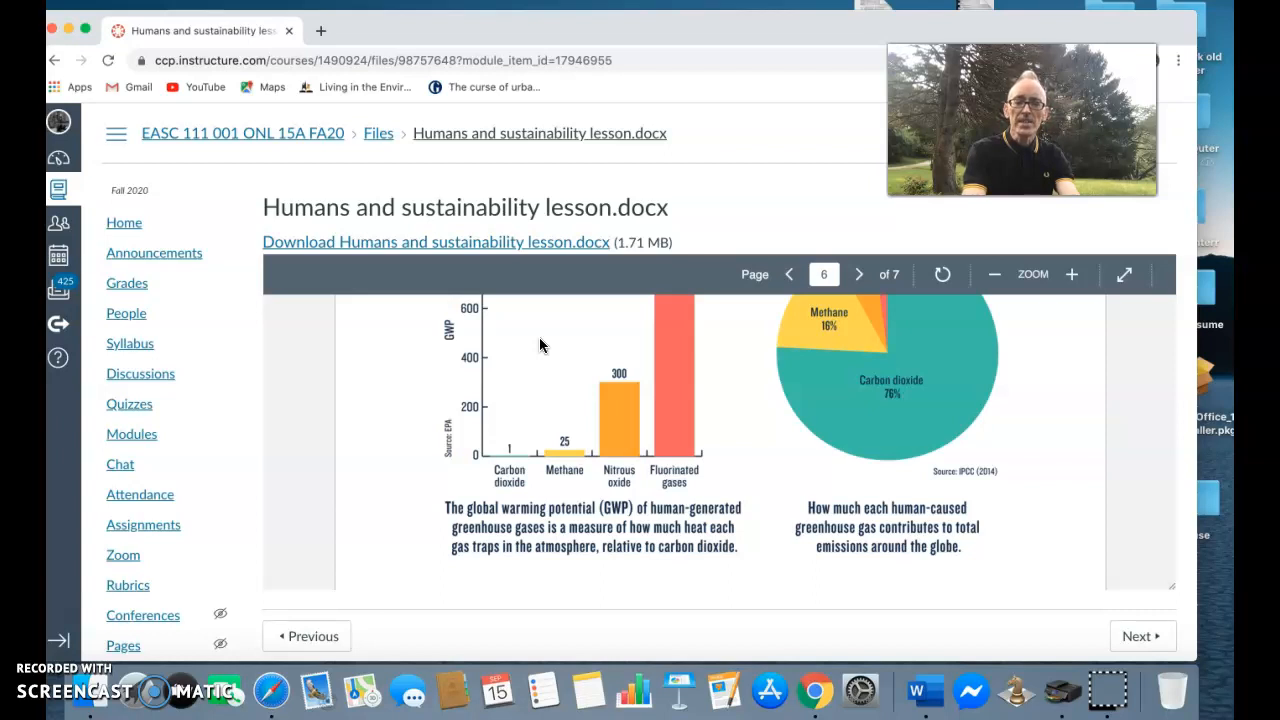
scroll("down", 3)
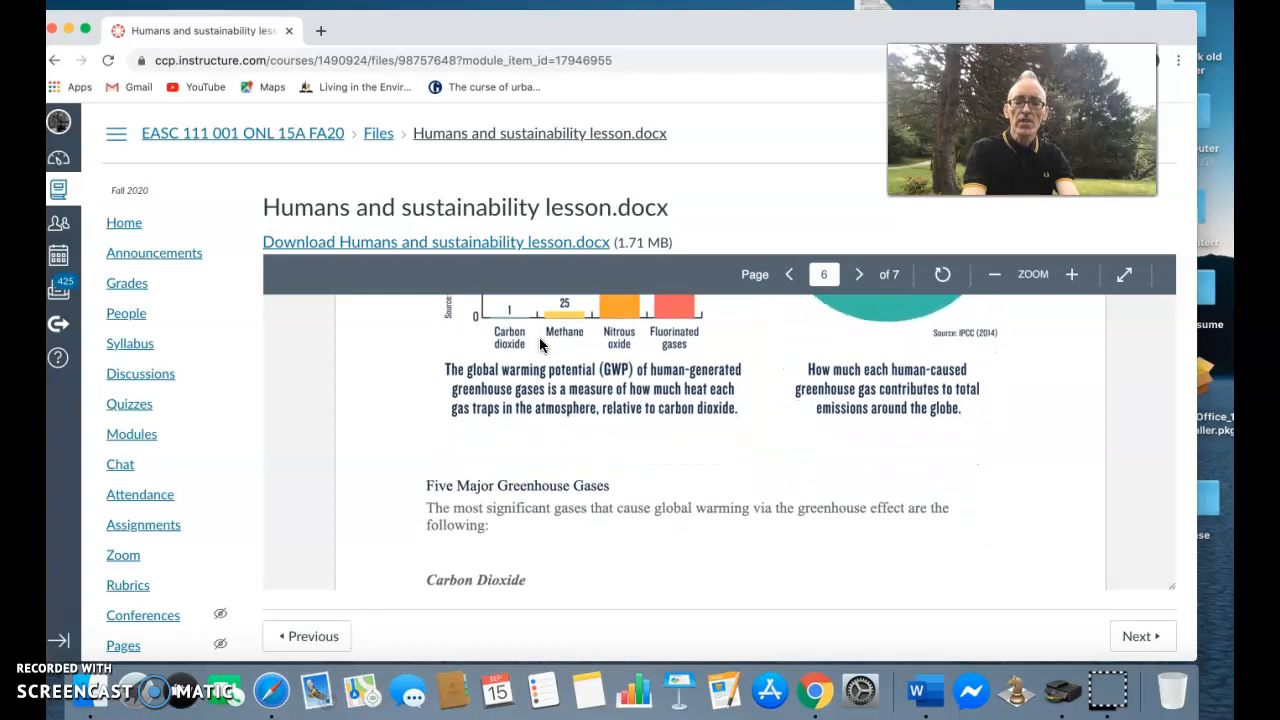
scroll("down", 3)
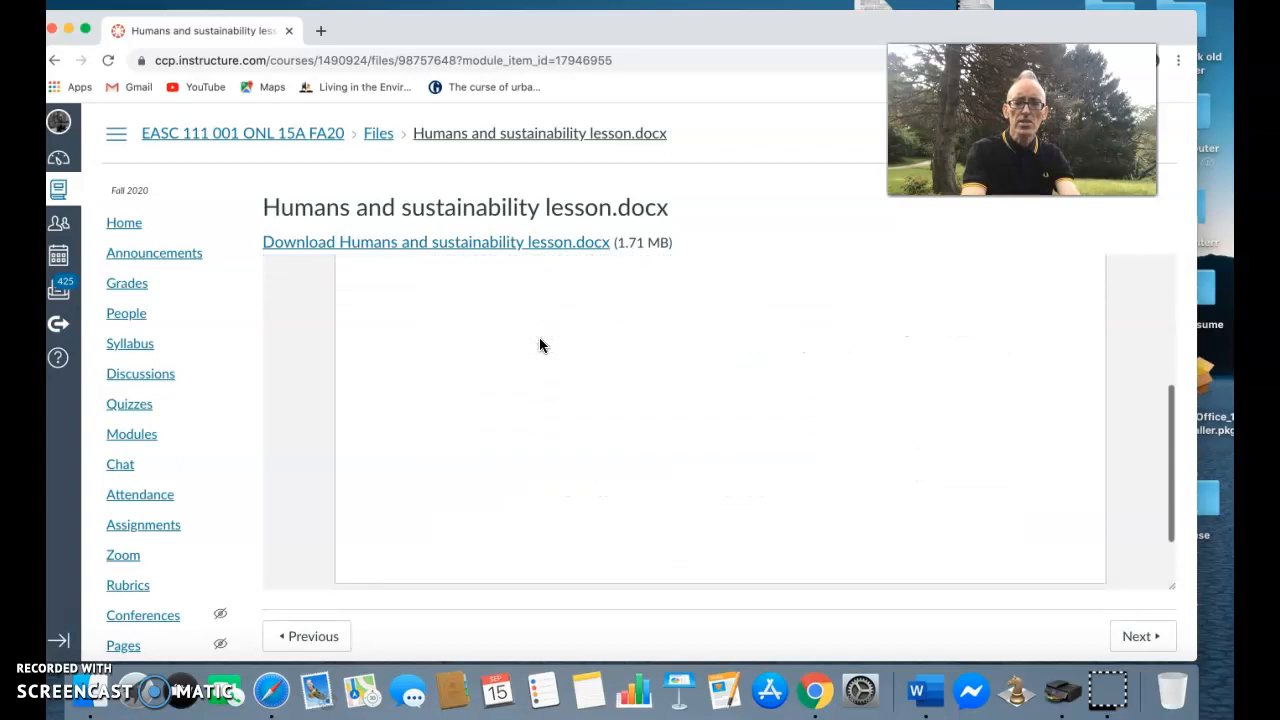
Step: Scroll to the page bottom to reach Next for Major environmental problems notes.docx
scroll("down", 3)
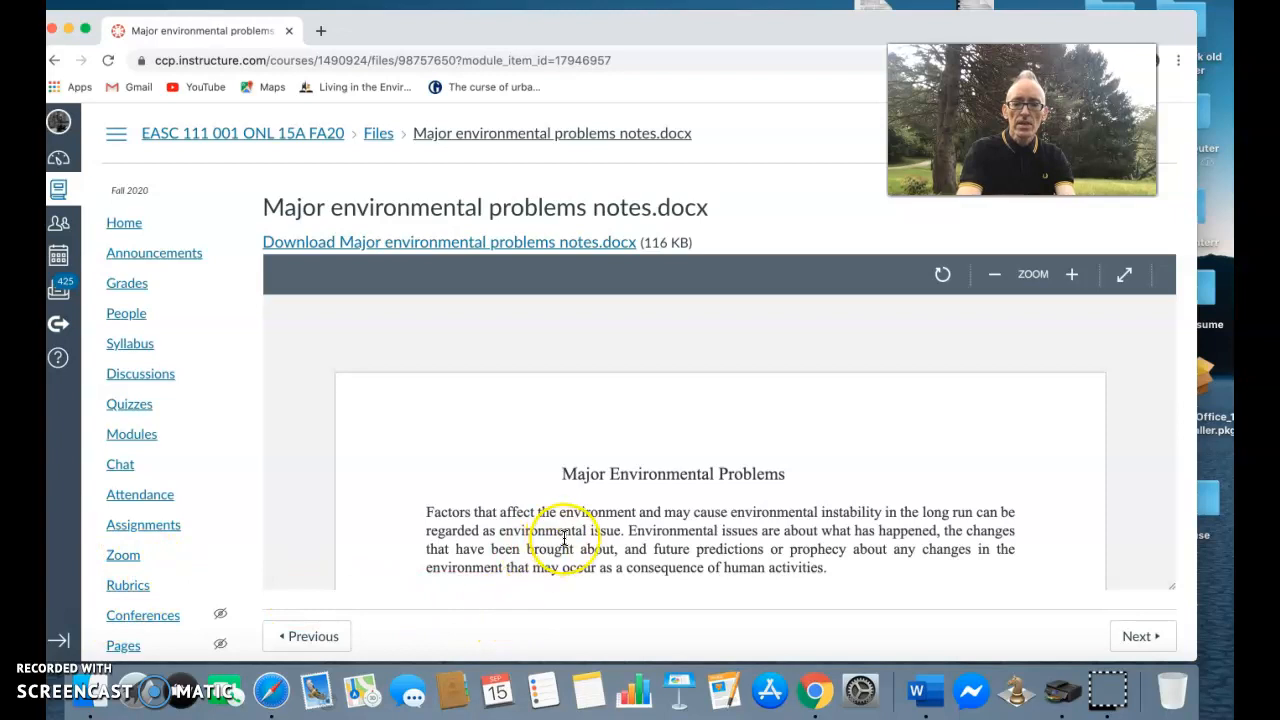
Step: Scroll the notes preview down to reveal Water Pollution and Waste Production in the diagram
scroll("down", 3)
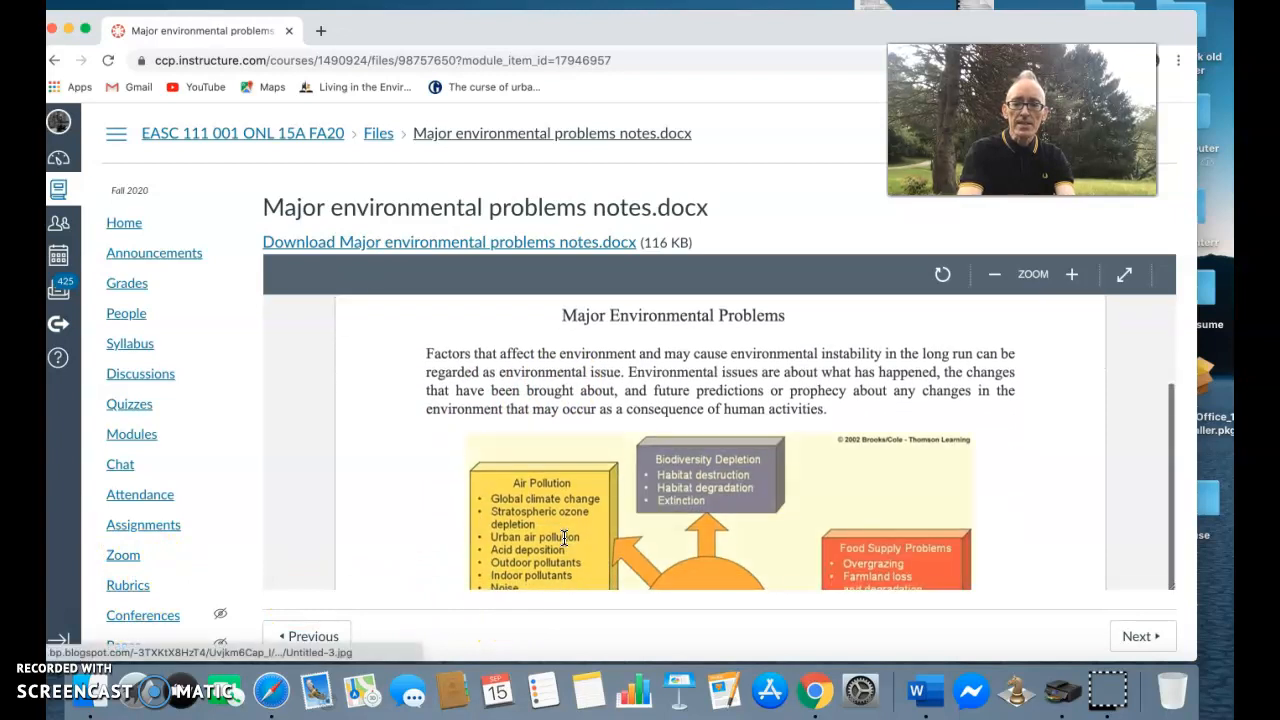
scroll("down", 3)
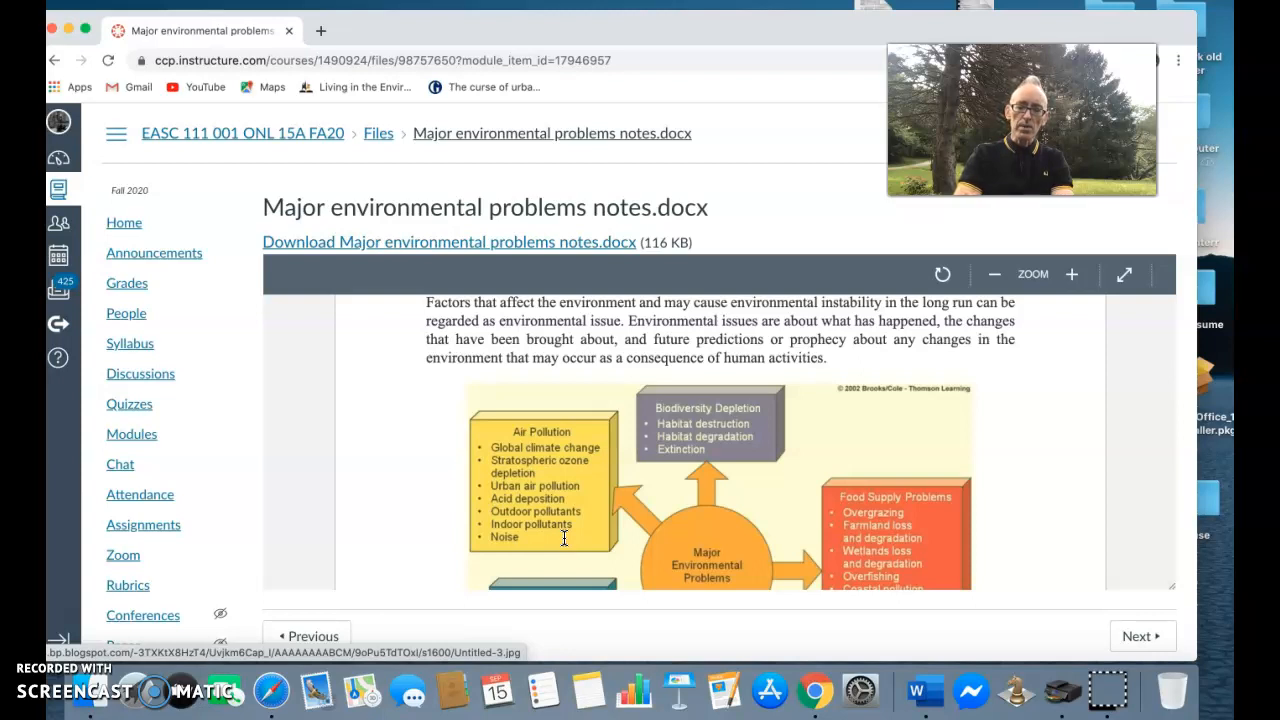
mouse_move(563, 545)
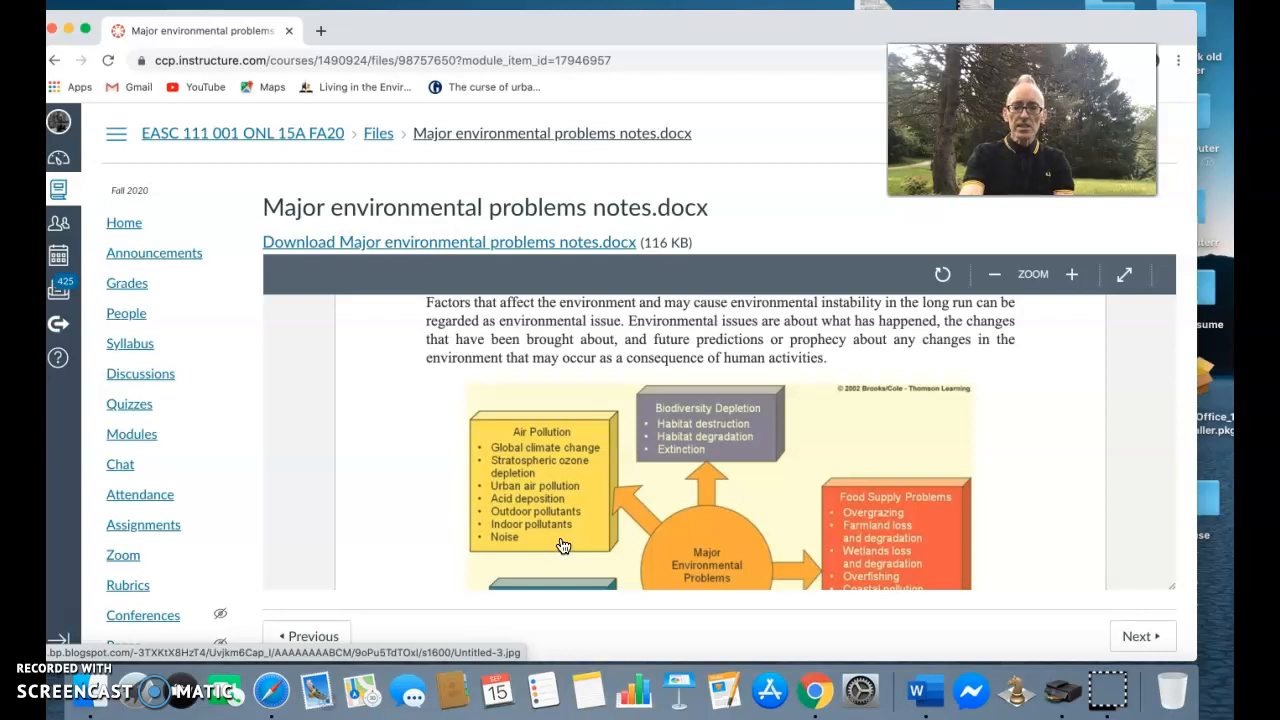
mouse_move(702, 490)
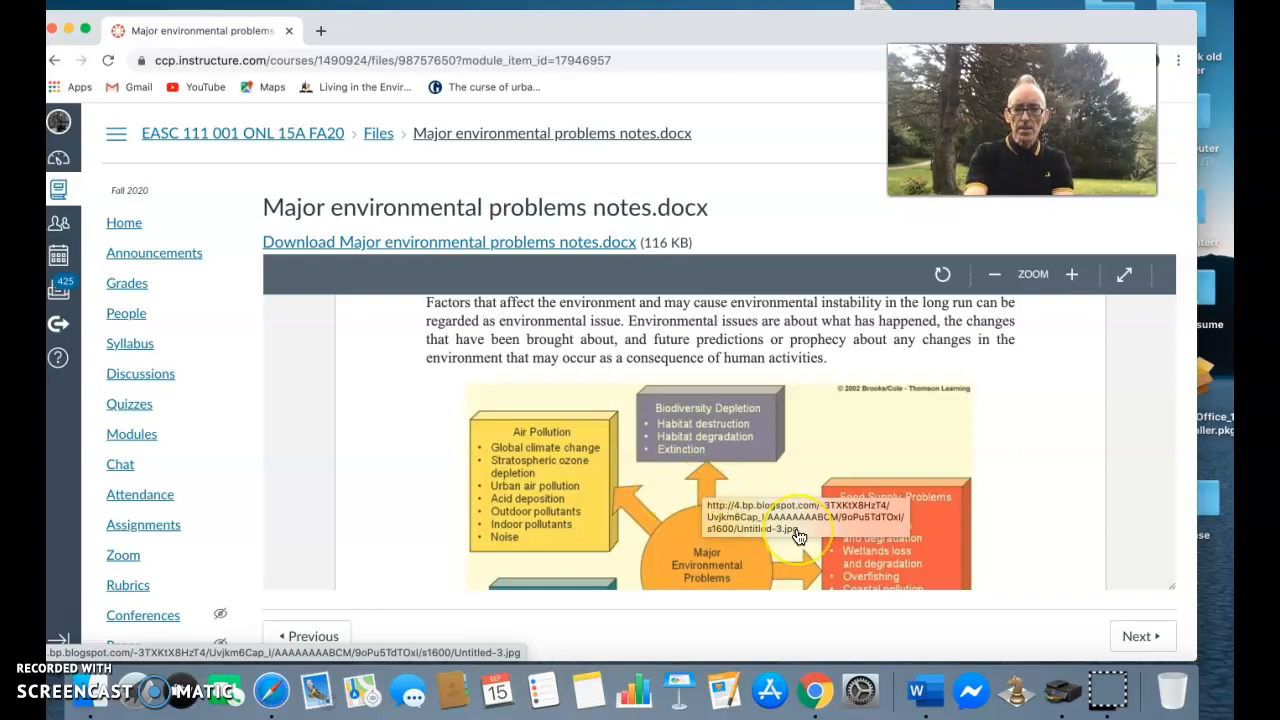
scroll("down", 3)
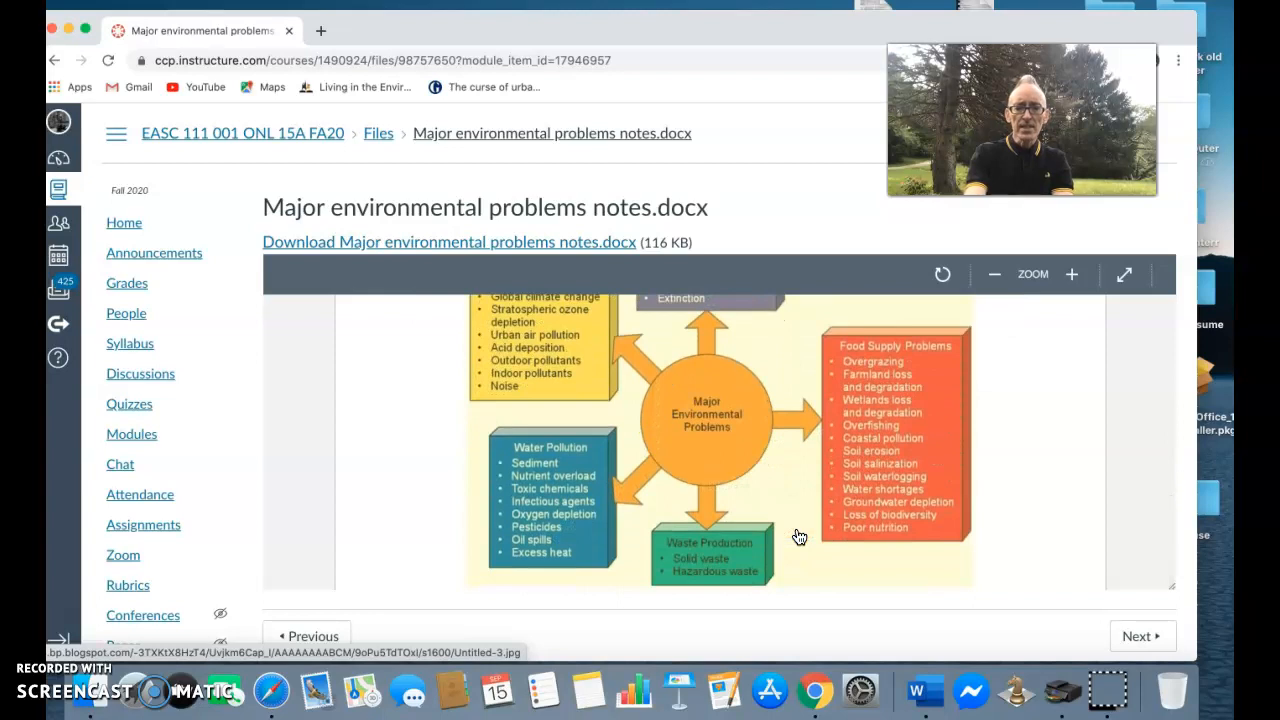